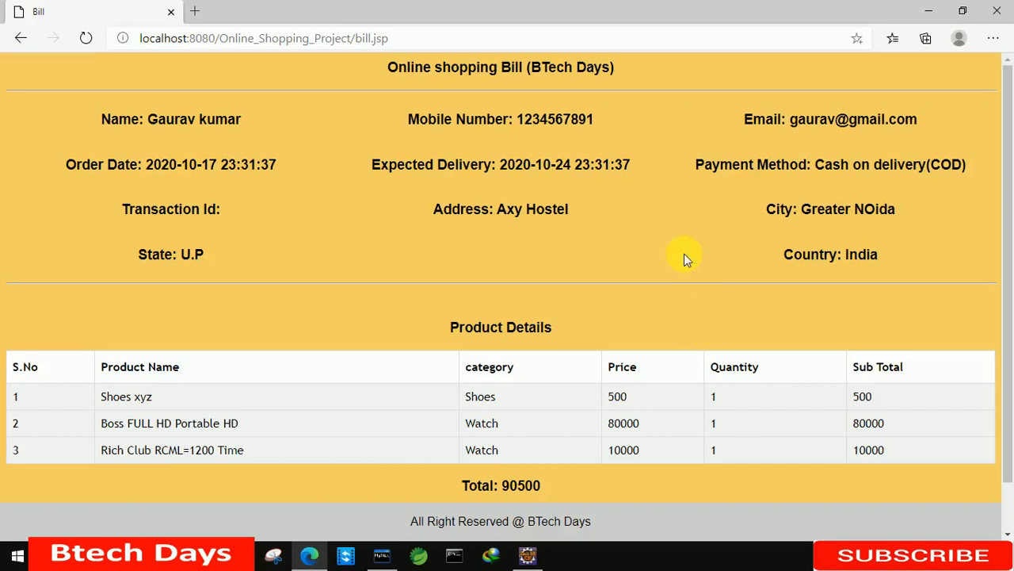
mouse_move(558, 186)
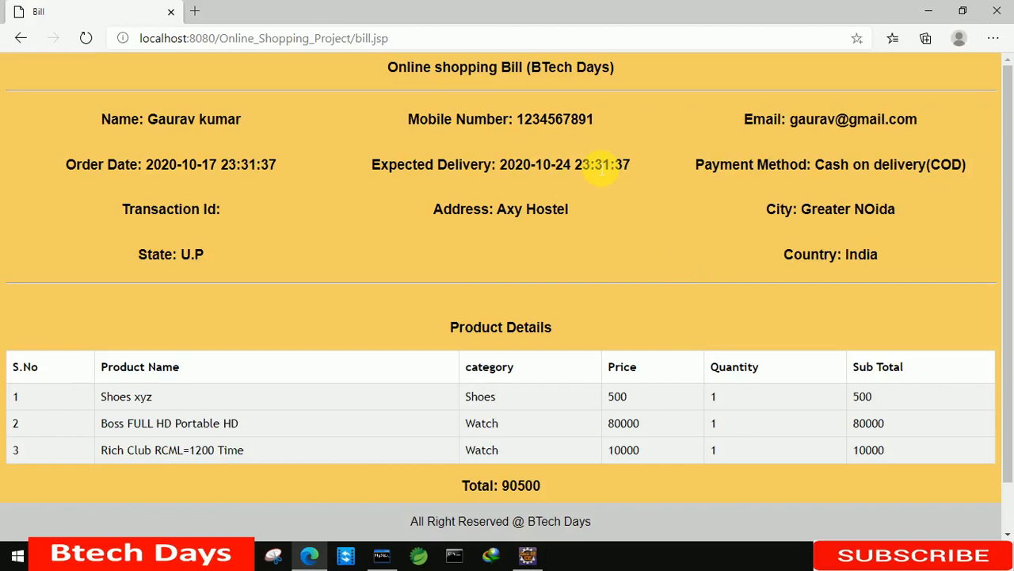
Scroll the bill page and go back to the shop's home page listing three products
scroll("down", 3)
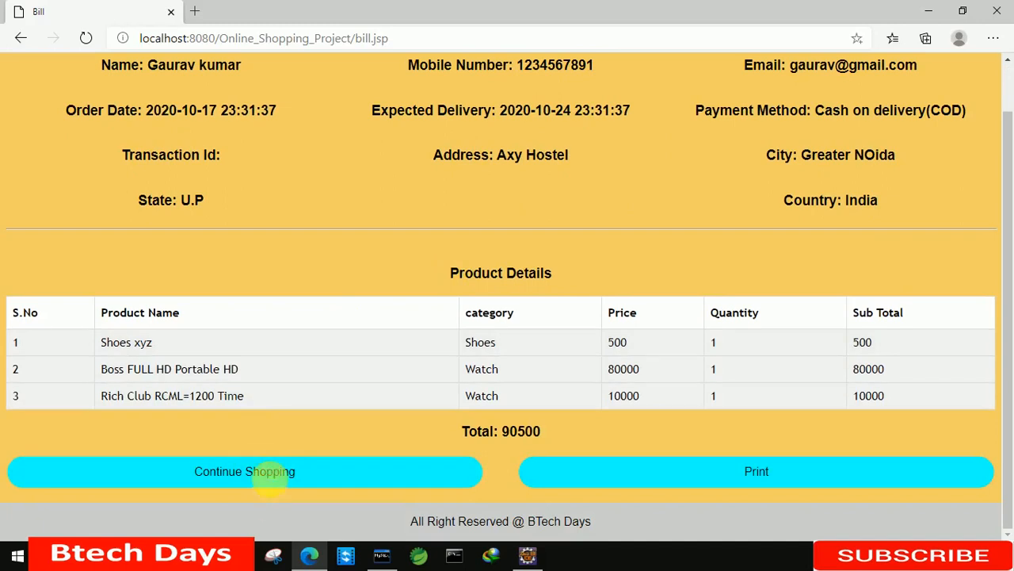
left_click(244, 470)
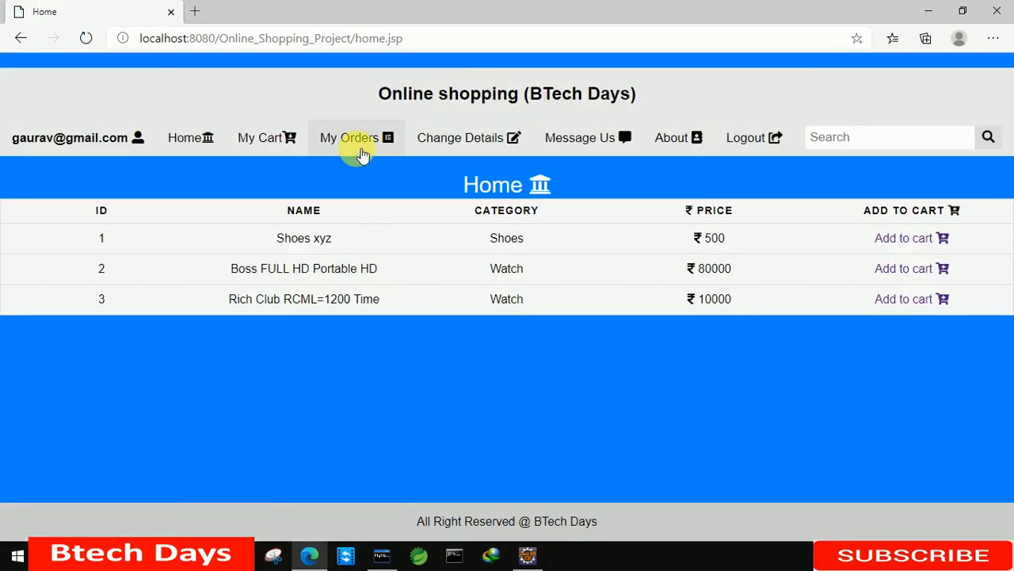
mouse_move(527, 520)
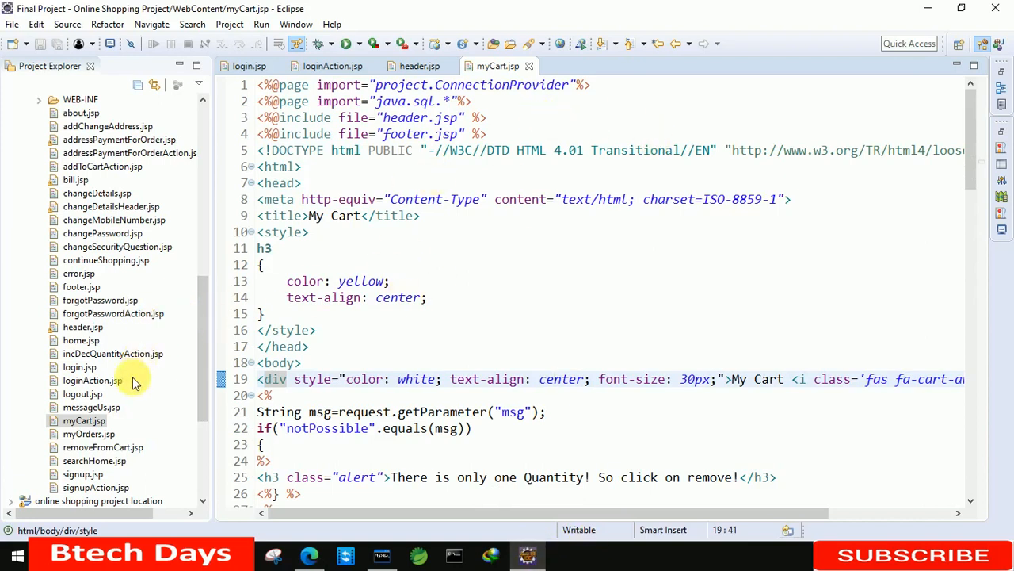
Open myOrders.jsp and paste myCart.jsp's four import and header/footer include directives at its top
scroll("down", 3)
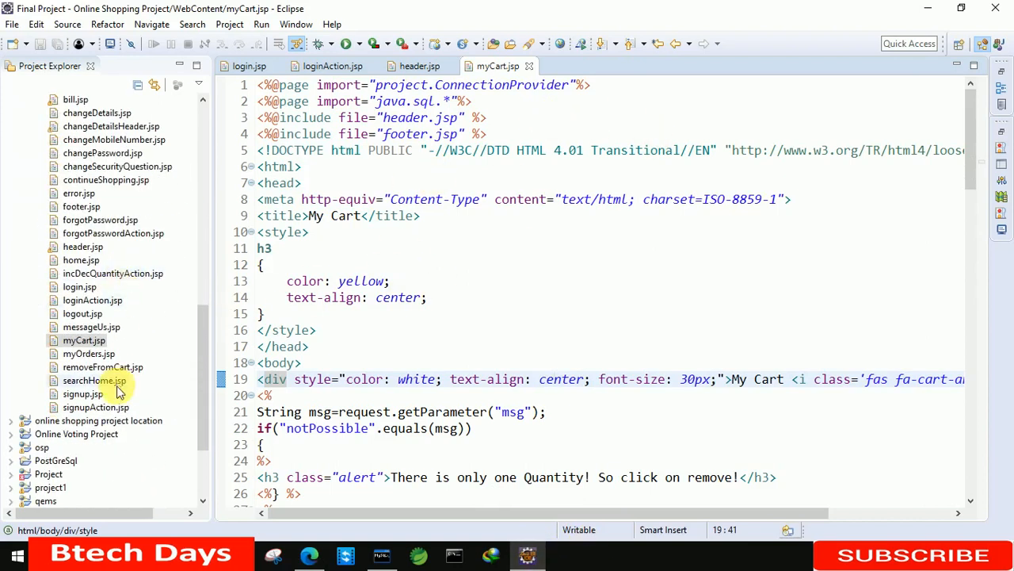
double_click(88, 353)
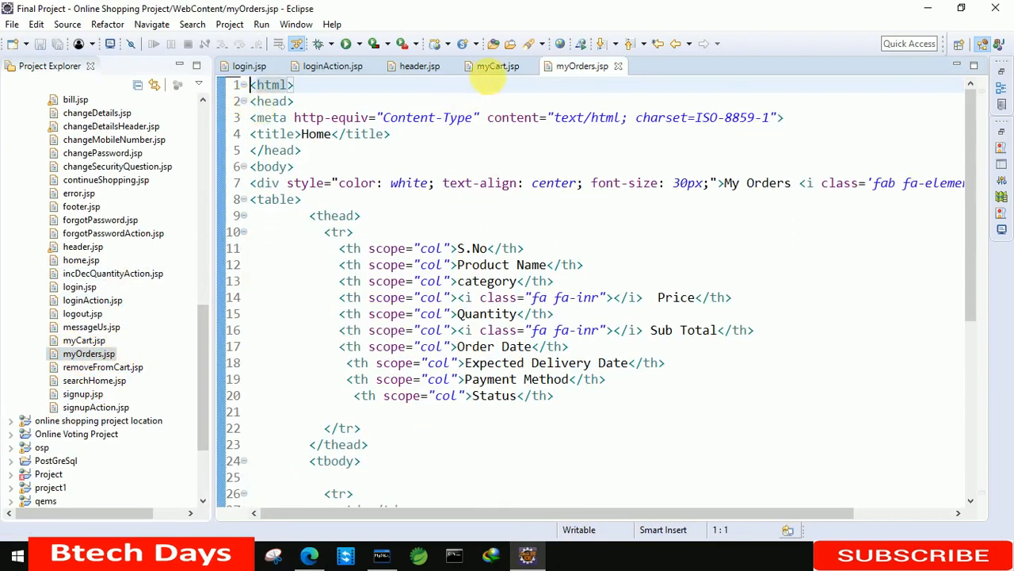
left_click(498, 66)
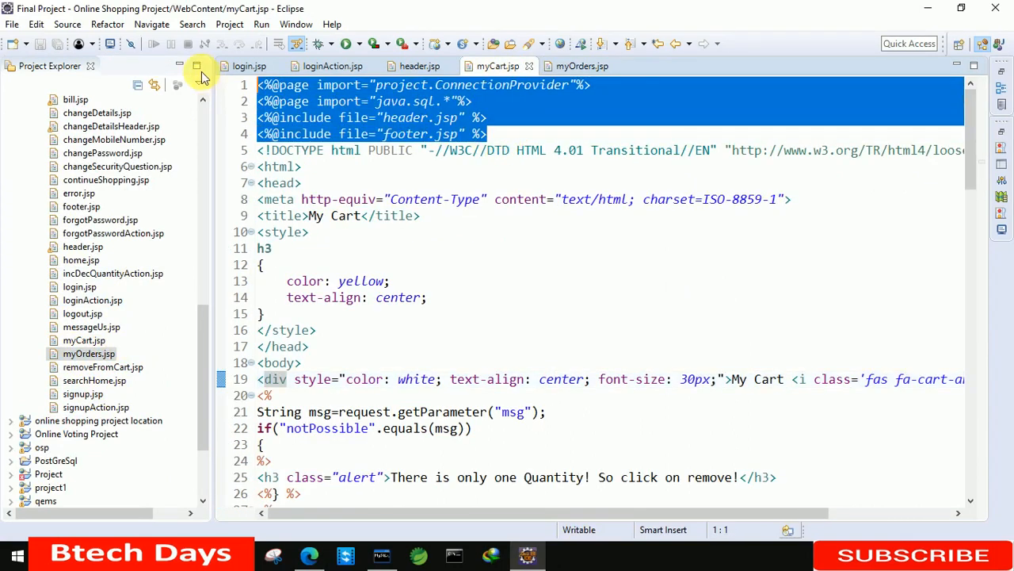
left_click(582, 65)
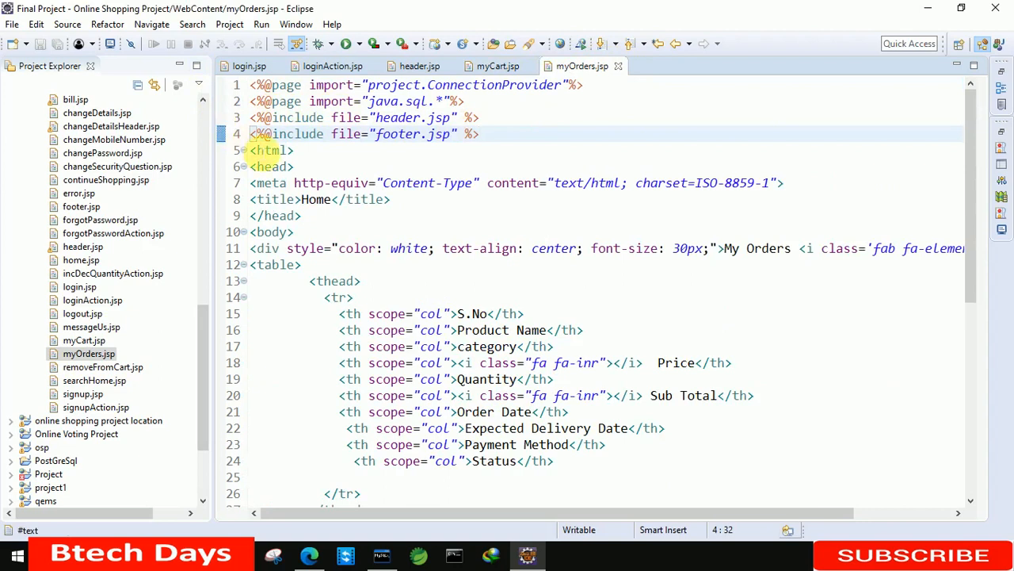
scroll("down", 3)
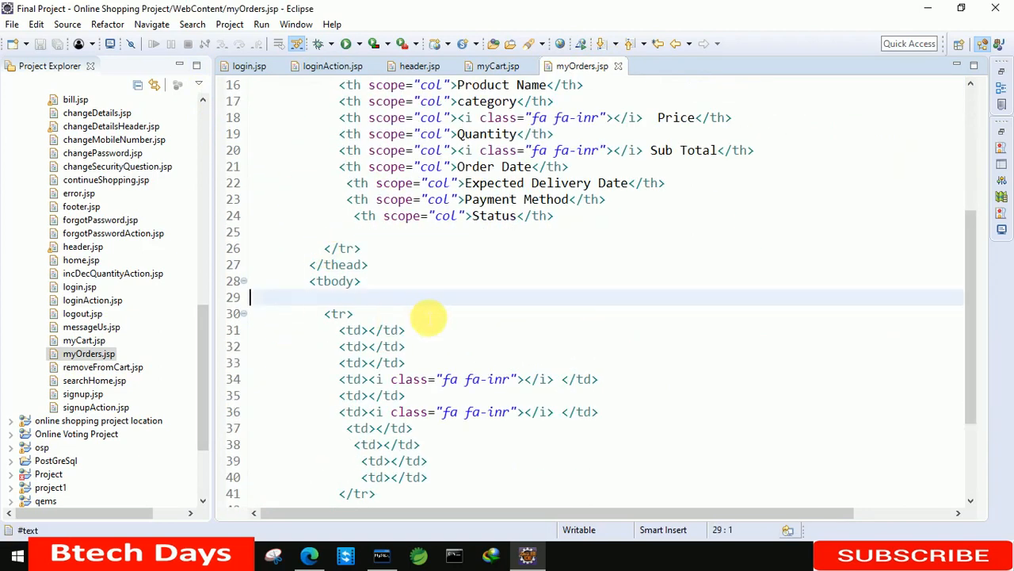
Start a scriptlet inside tbody declaring int sno=0 and opening a try block
type("<%")
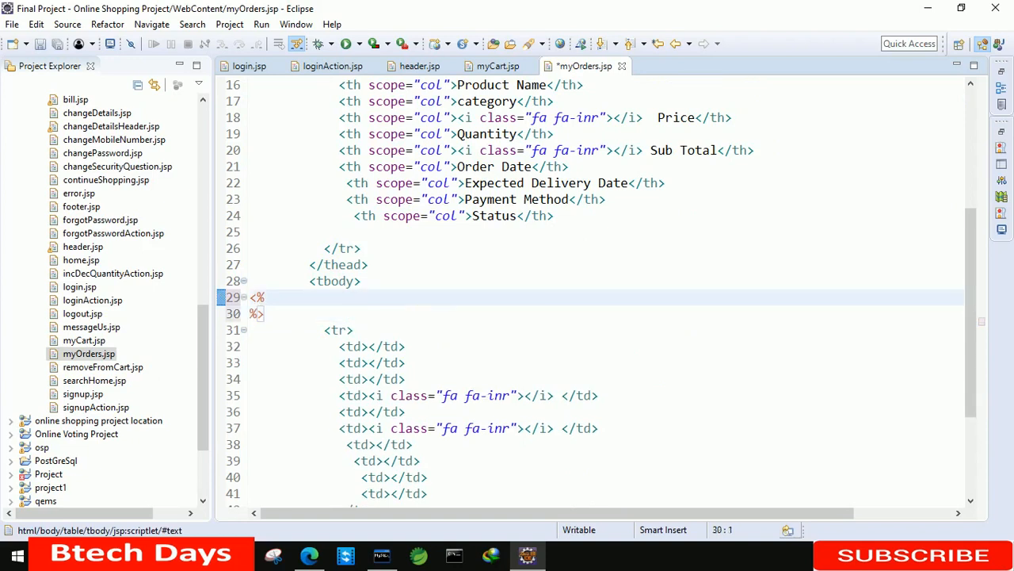
type("in")
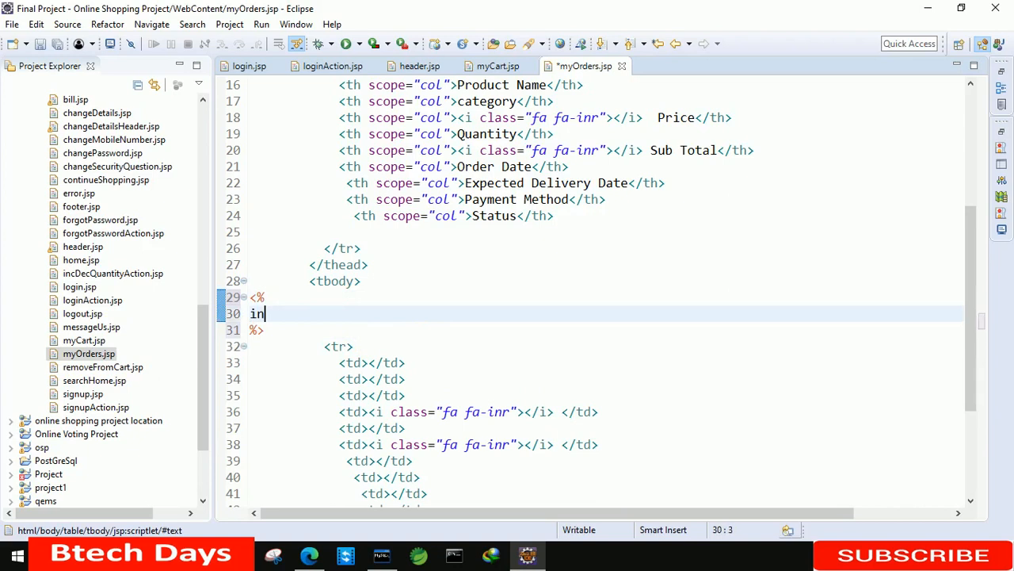
type("t s")
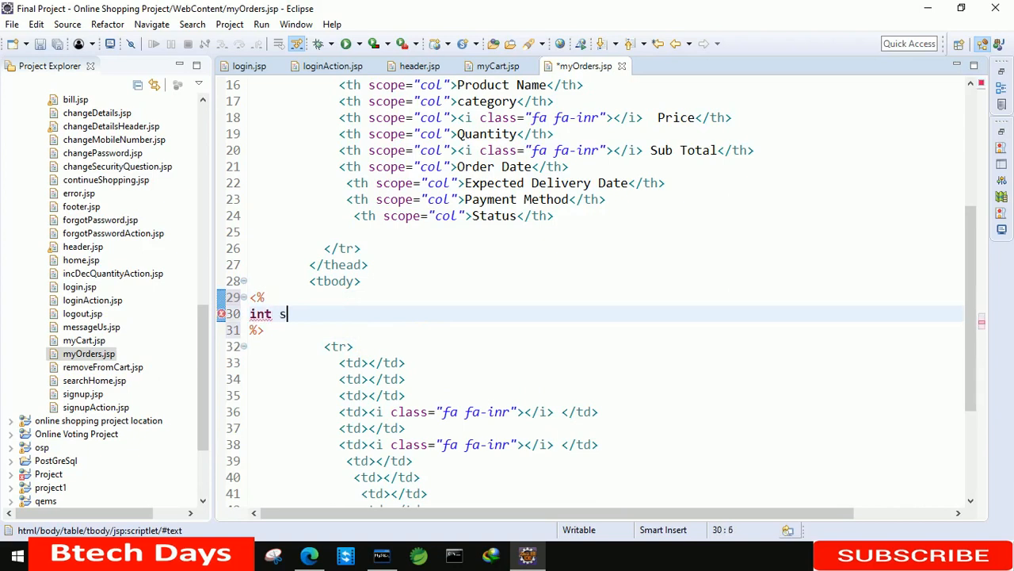
type("no=0;")
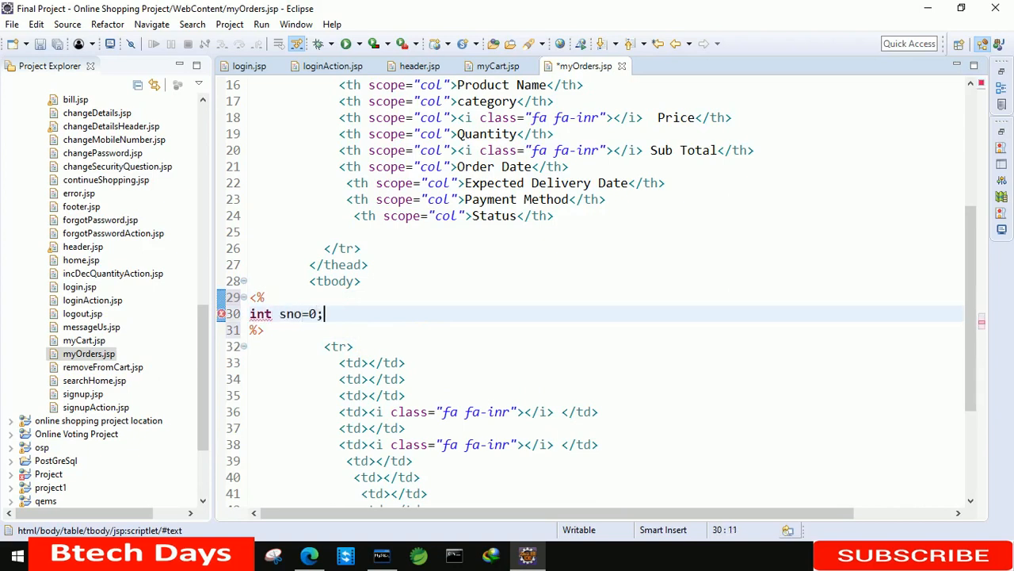
type("try")
type("{")
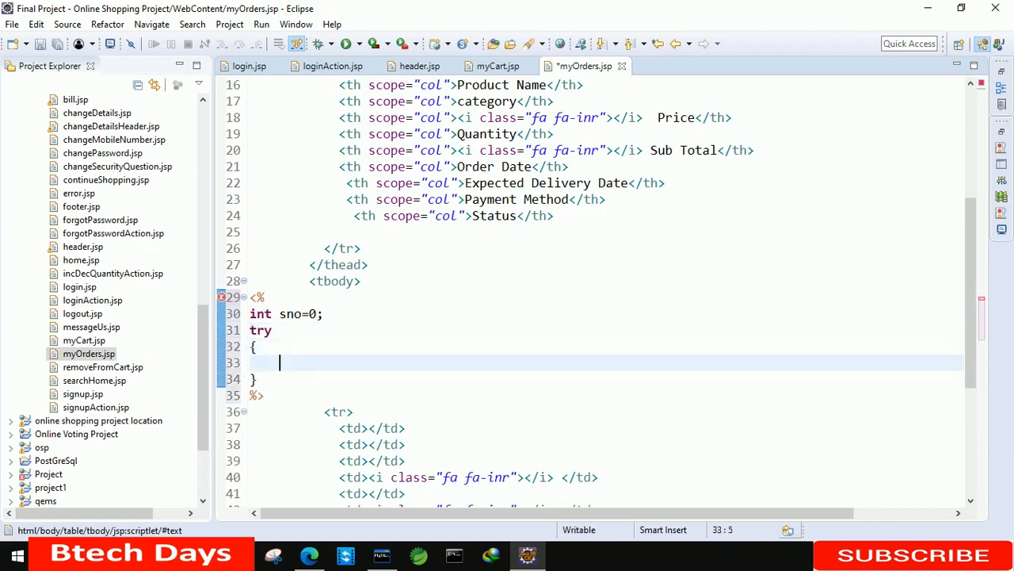
Get a Connection from ConnectionProvider.getCon(), create a Statement, and begin declaring a ResultSet
type("Cao")
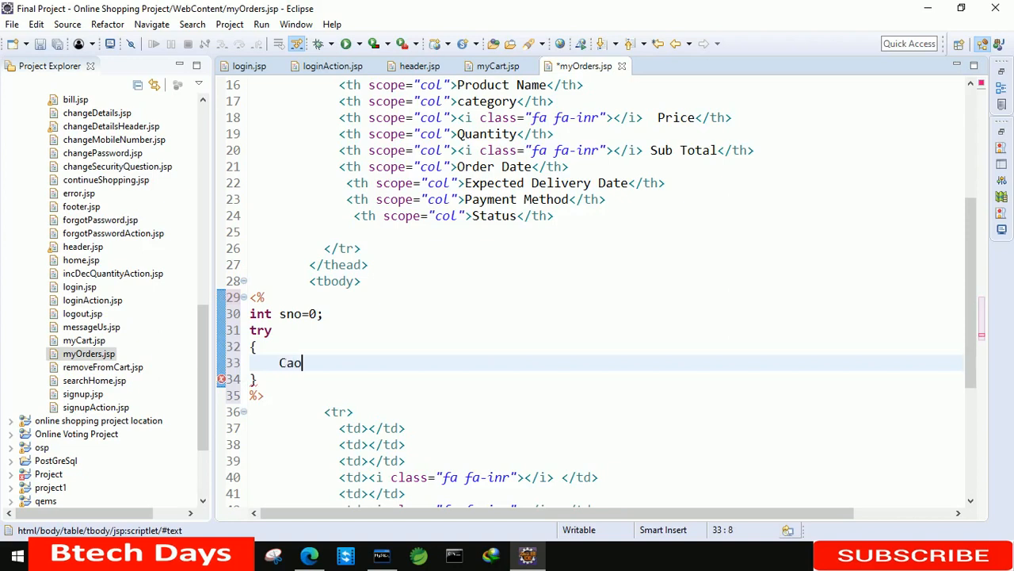
type("Connec")
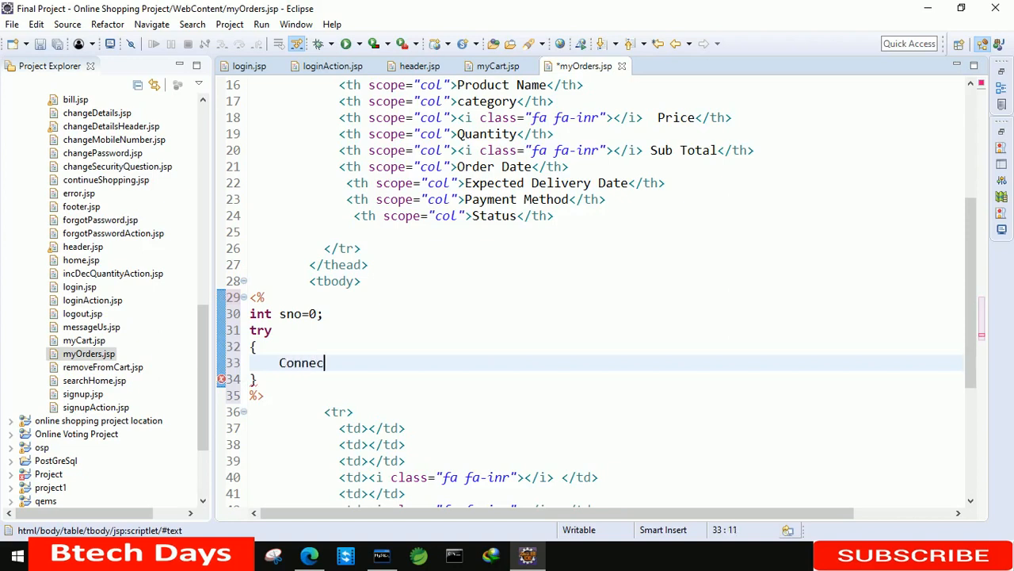
type("tion con=")
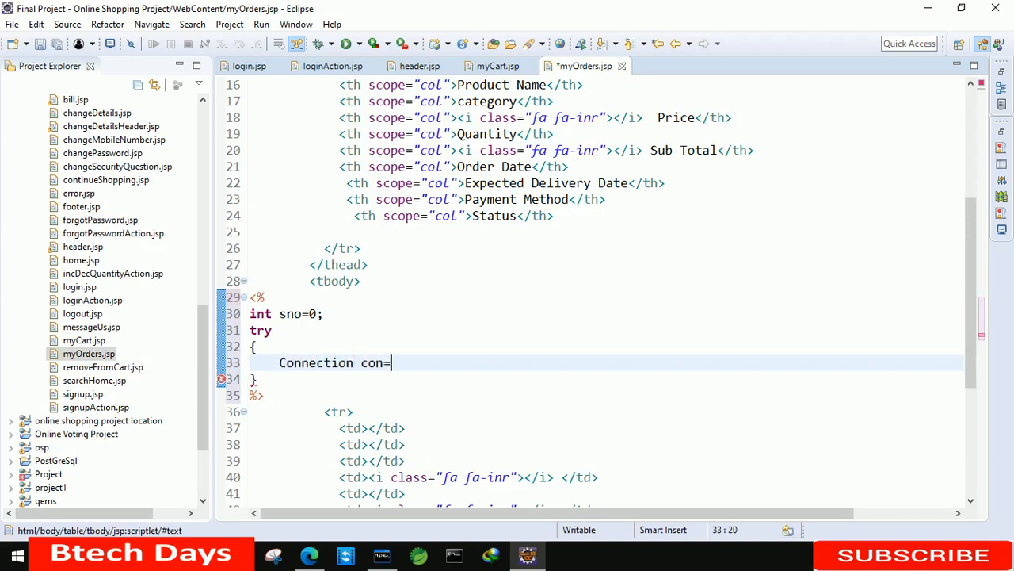
type("ConnectionProvider")
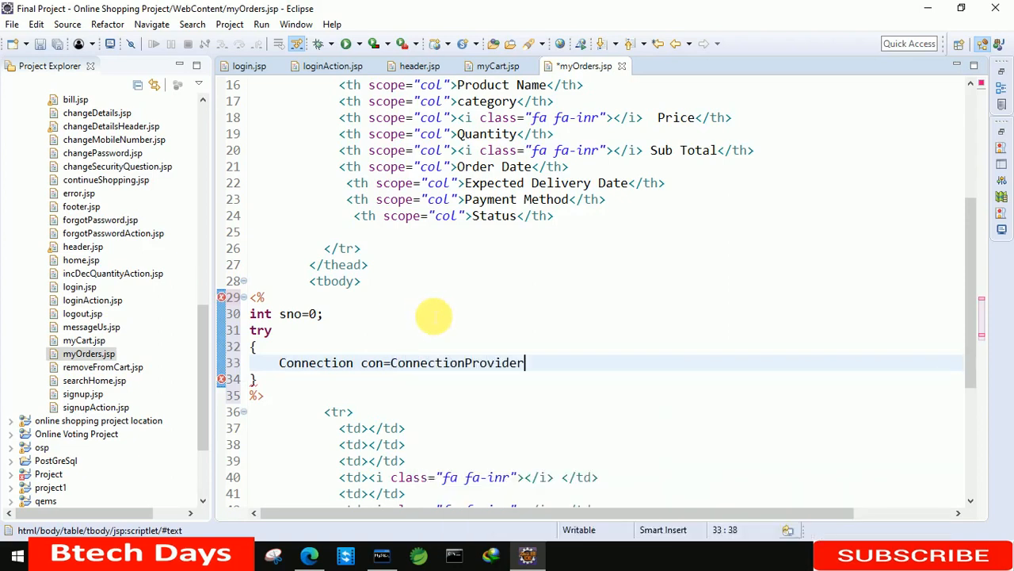
type(".getCon();")
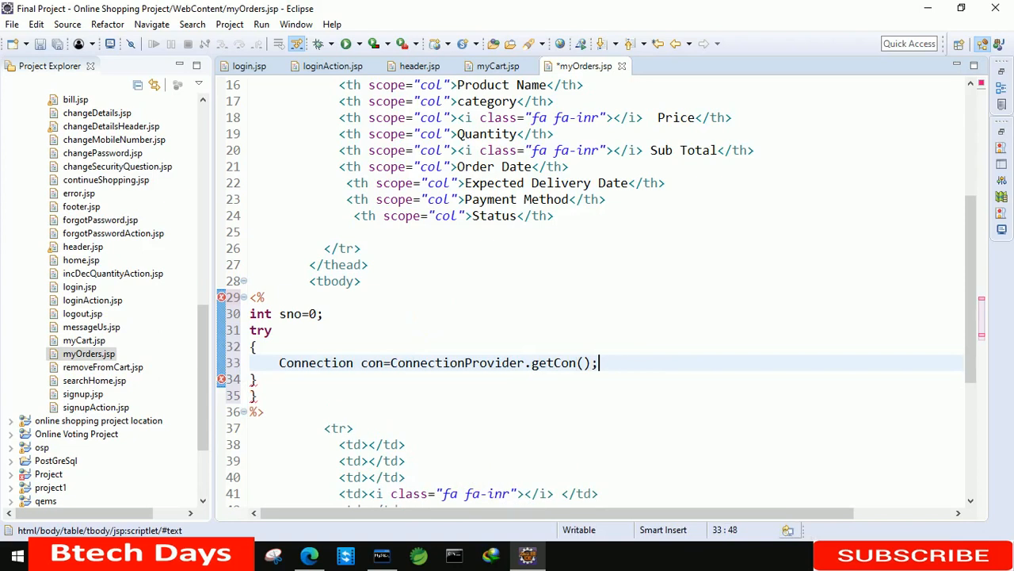
type("Stat")
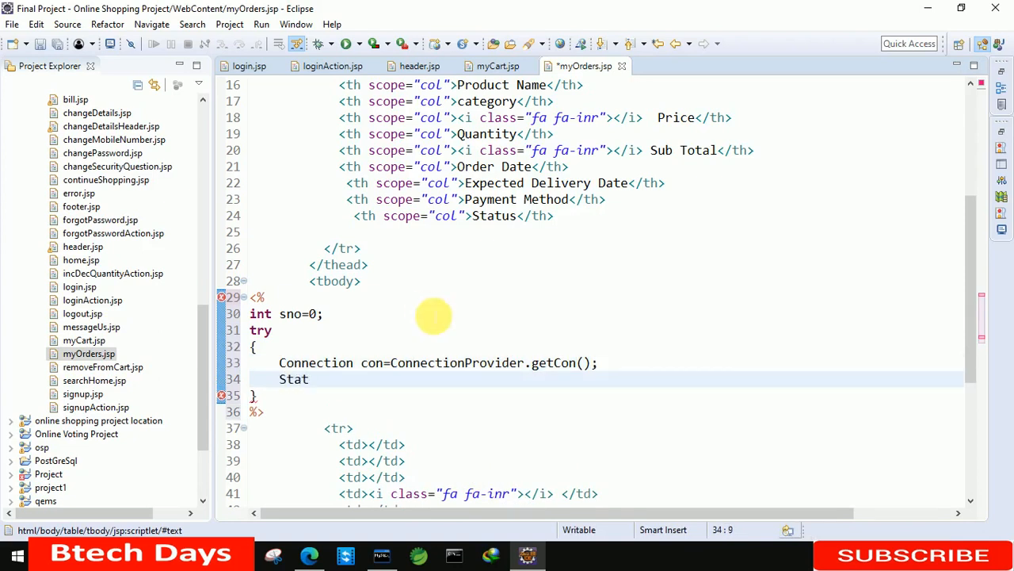
type("ement st=")
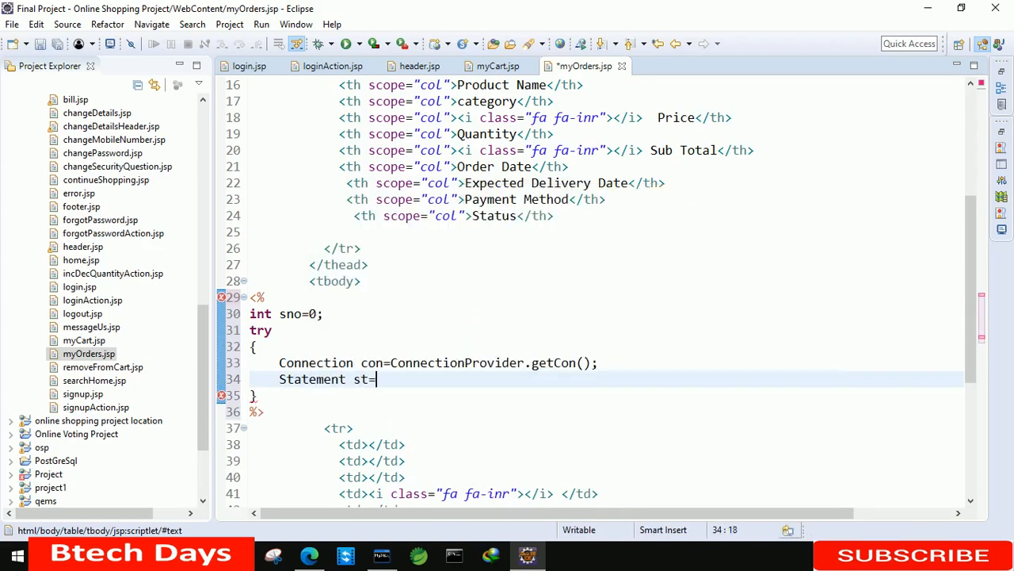
type("con.crea")
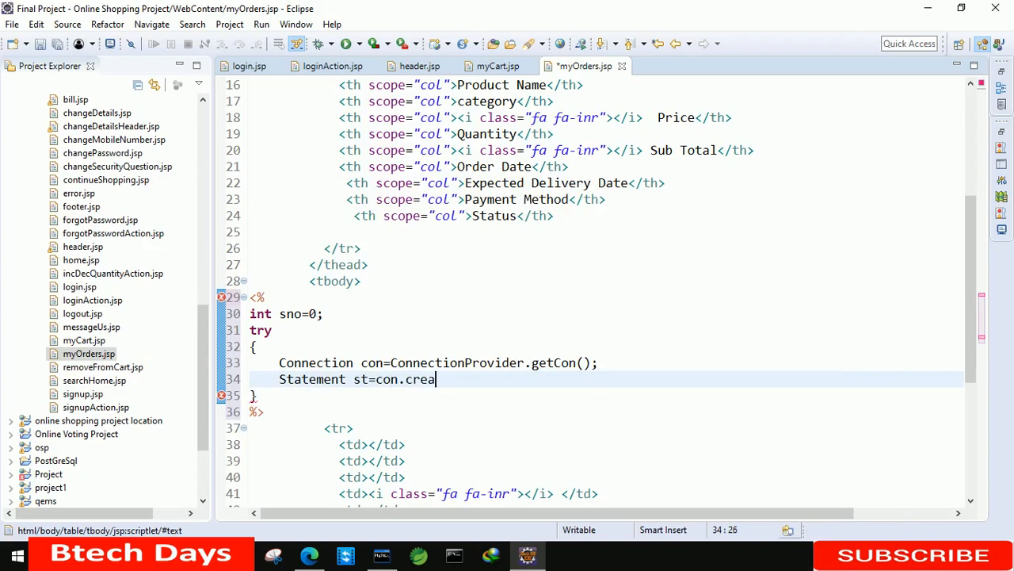
type("teStatement();")
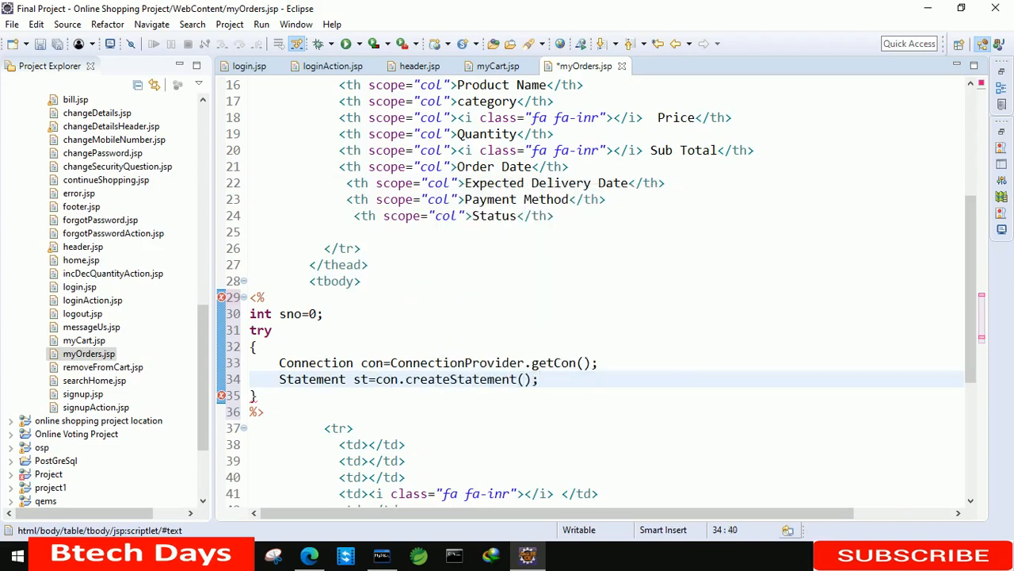
type("ResultSet rs=")
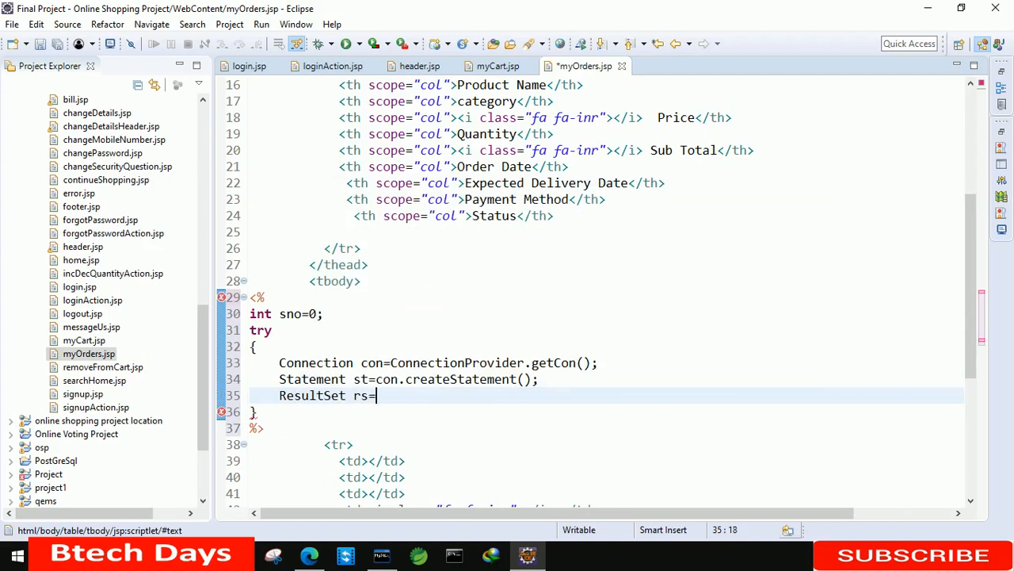
Write st.executeQuery selecting from cart inner join product where product_id matches
type("st.executeQuery(\"")
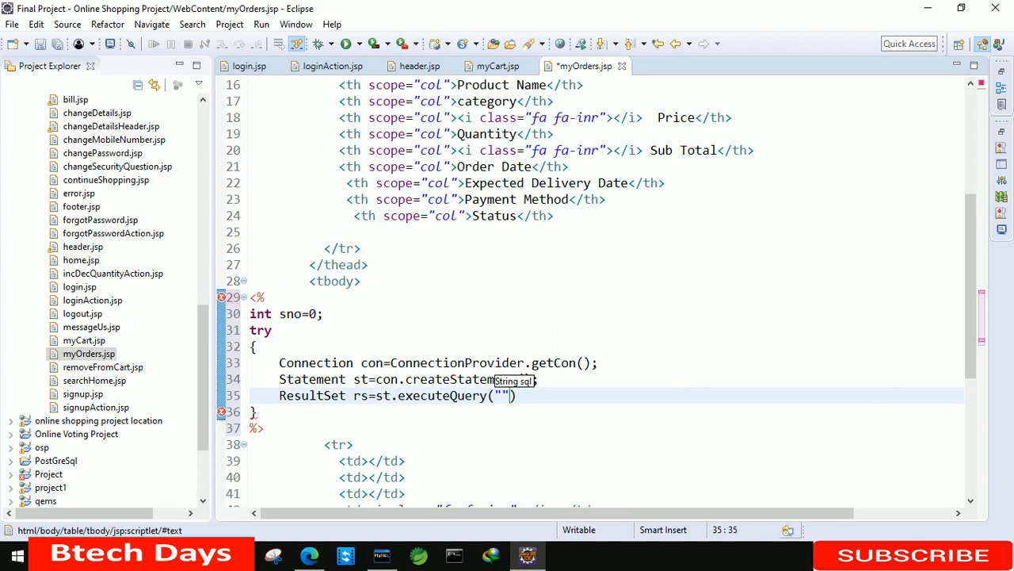
type(";")
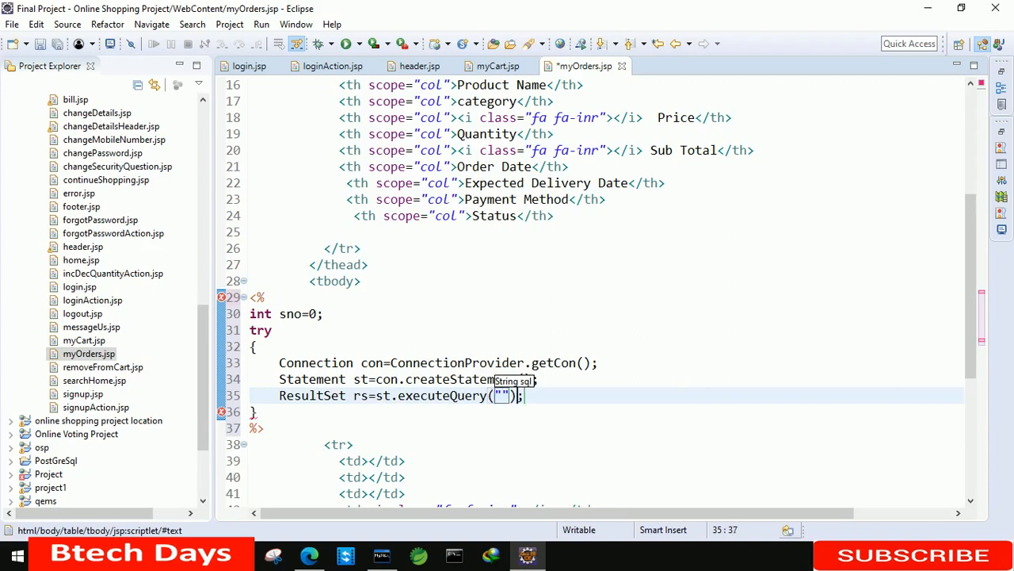
type("select")
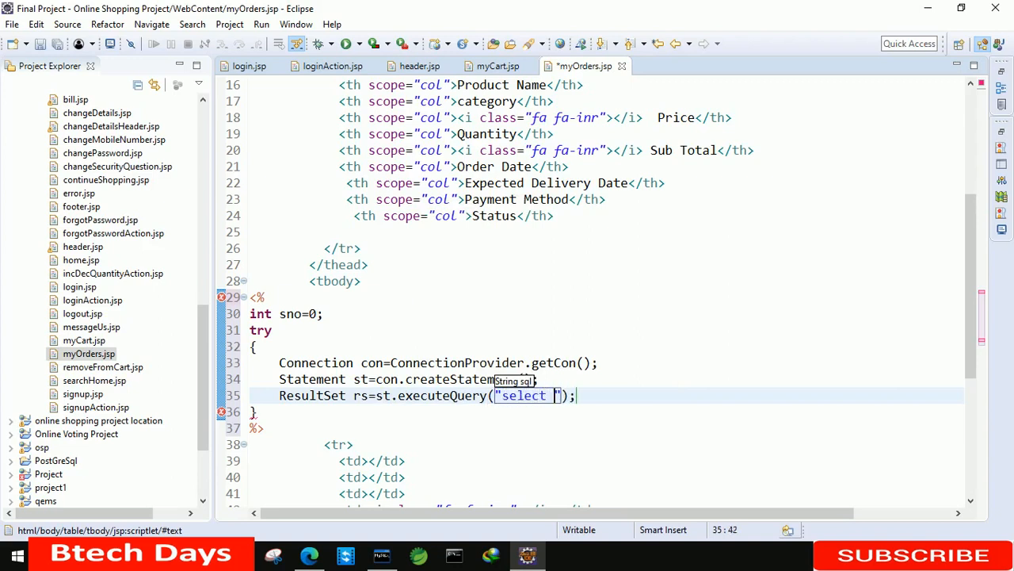
type("*from c")
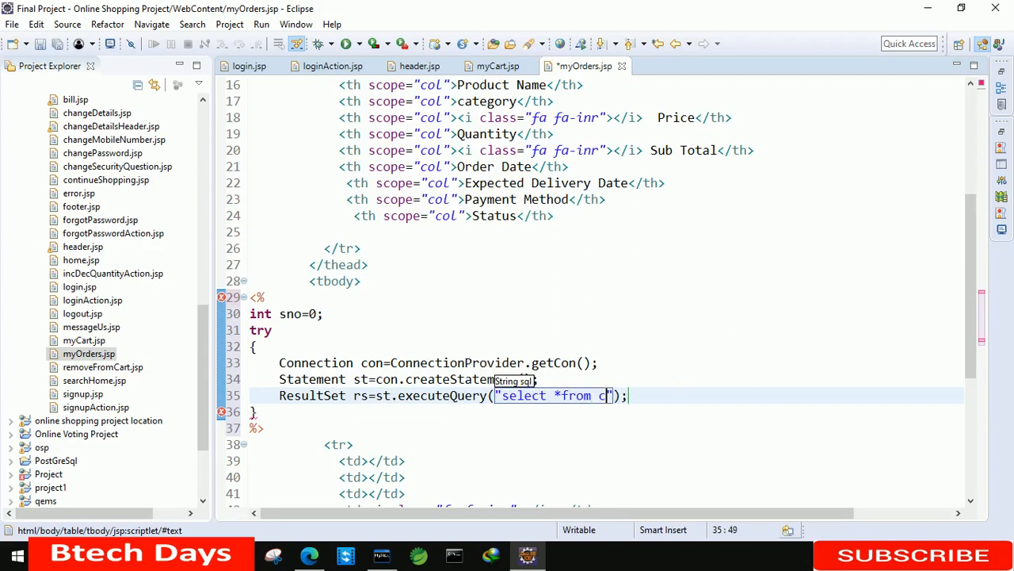
type("art i")
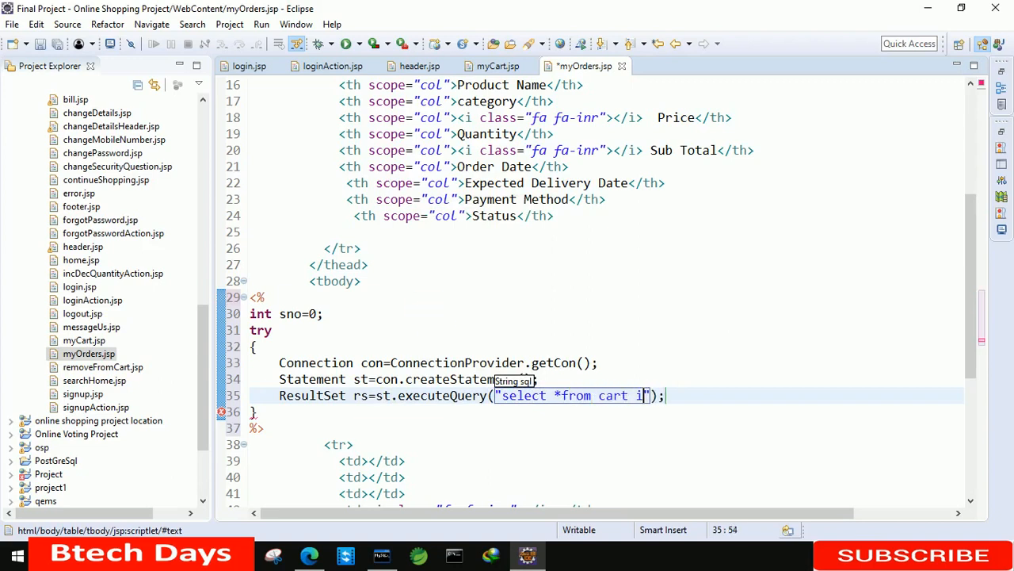
type("inner join")
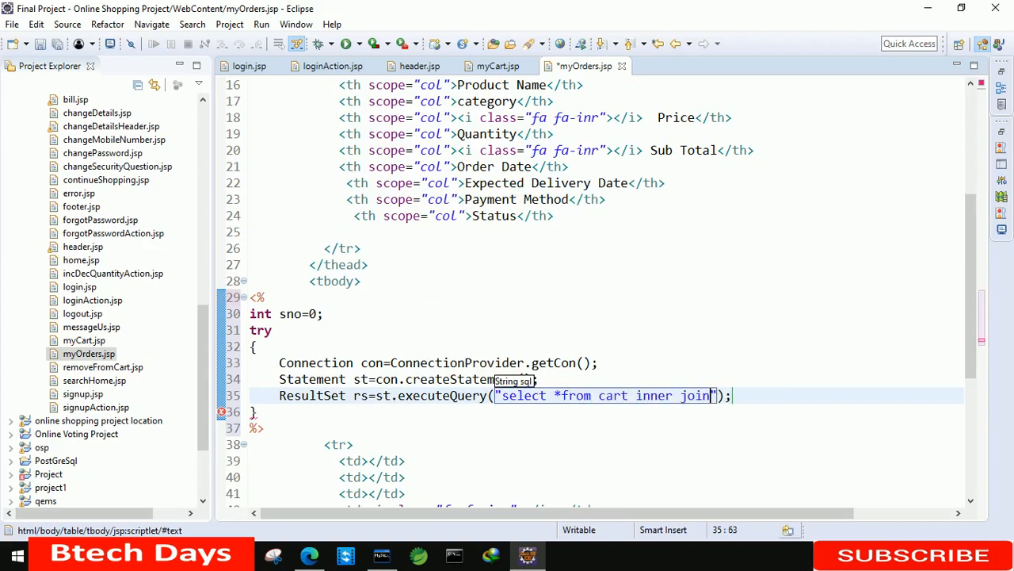
type("pro")
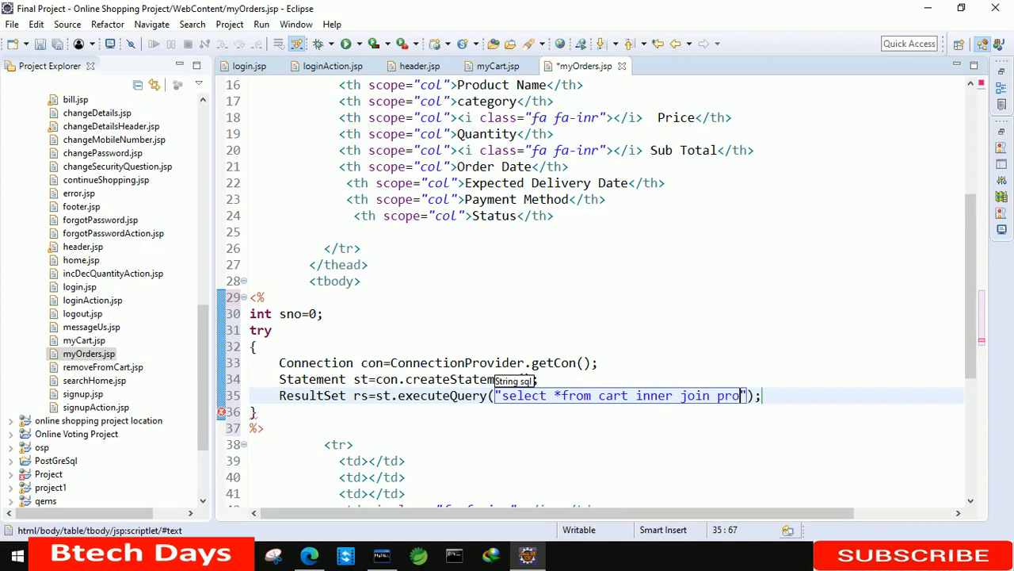
type("duct w")
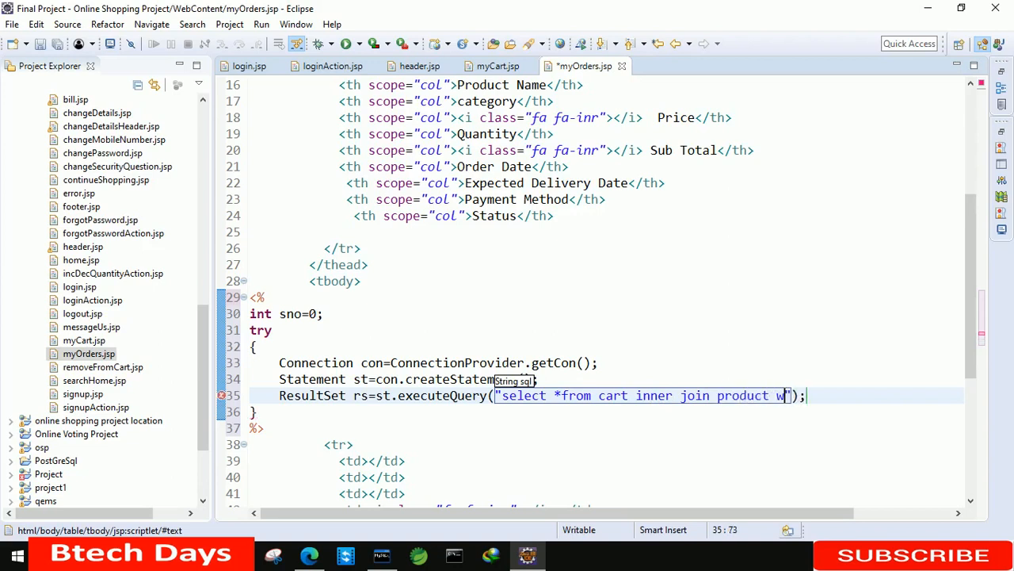
type("where cart.produ")
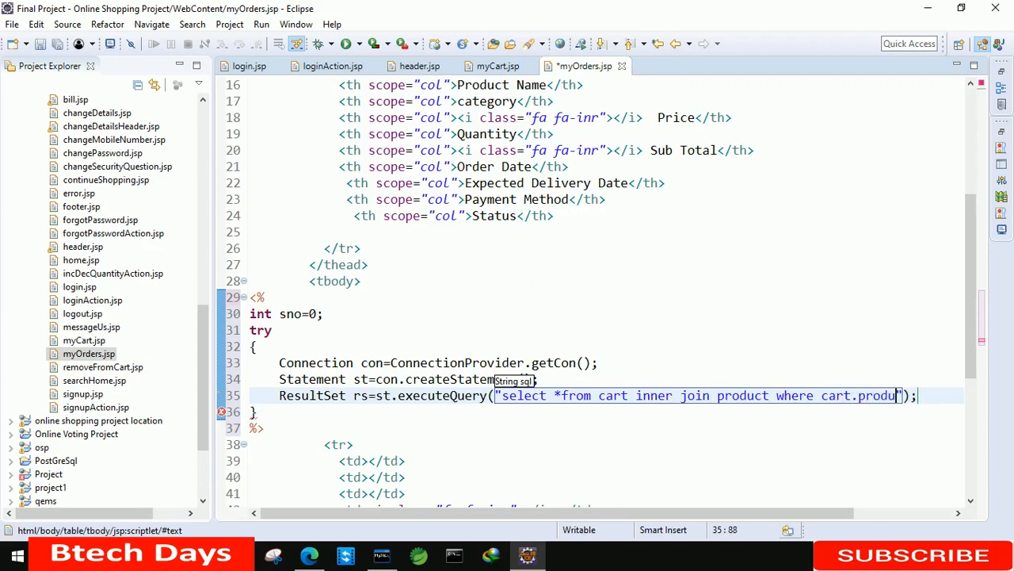
type("_id")
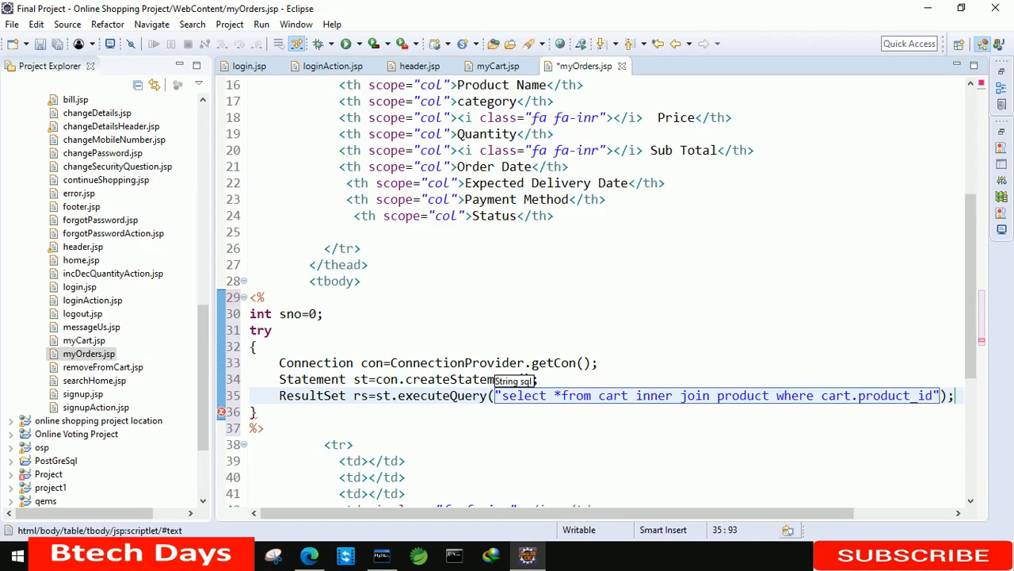
type("=product.id")
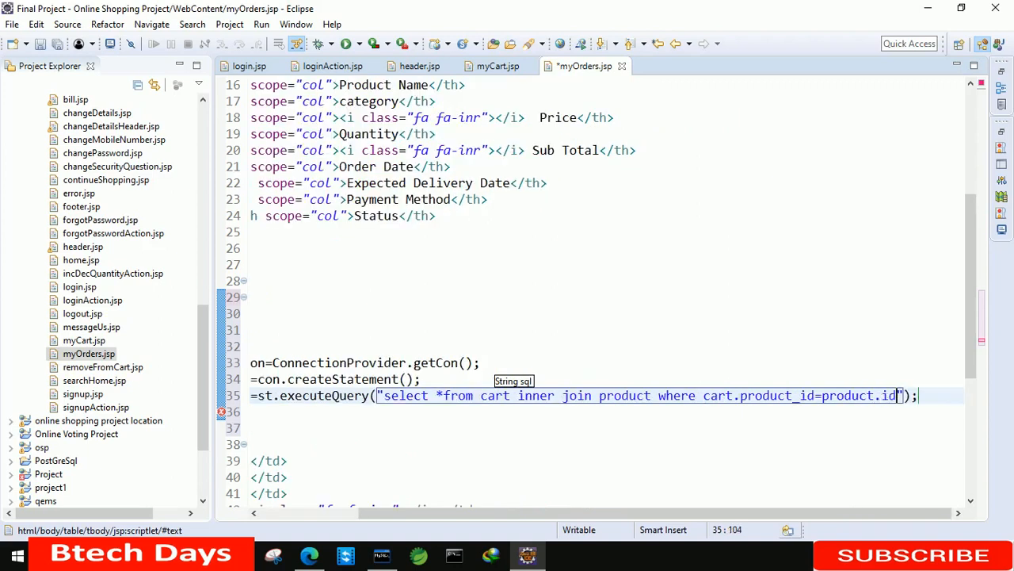
Limit the query to the user's email and orderDate is not NULL, then save myOrders.jsp
type("and cart.")
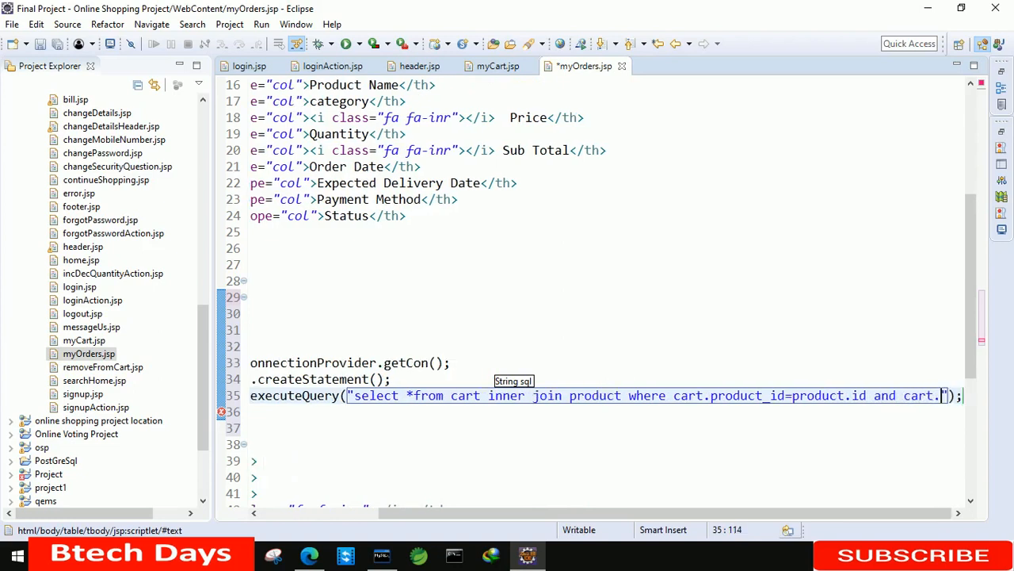
type("email='")
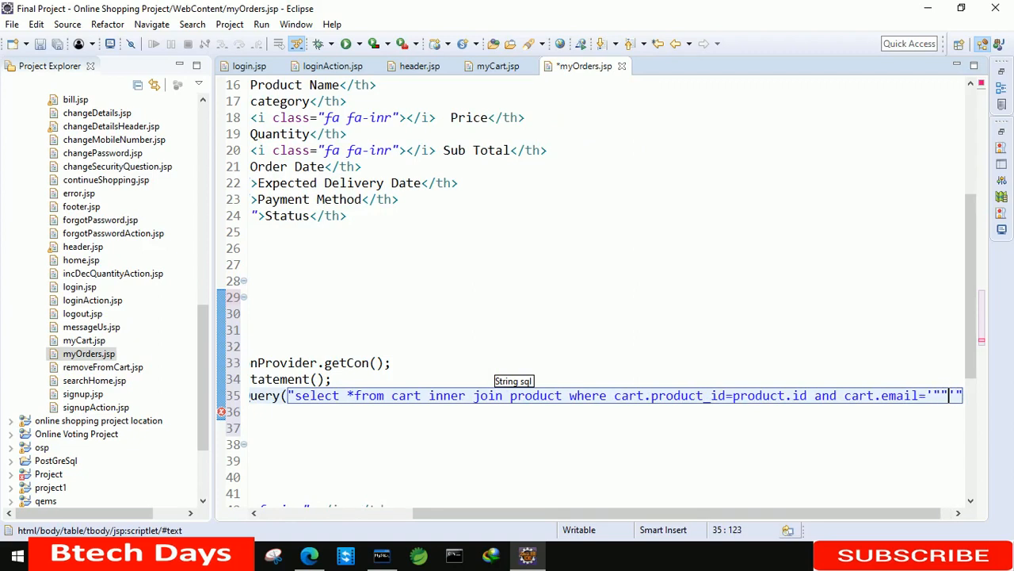
type("+")
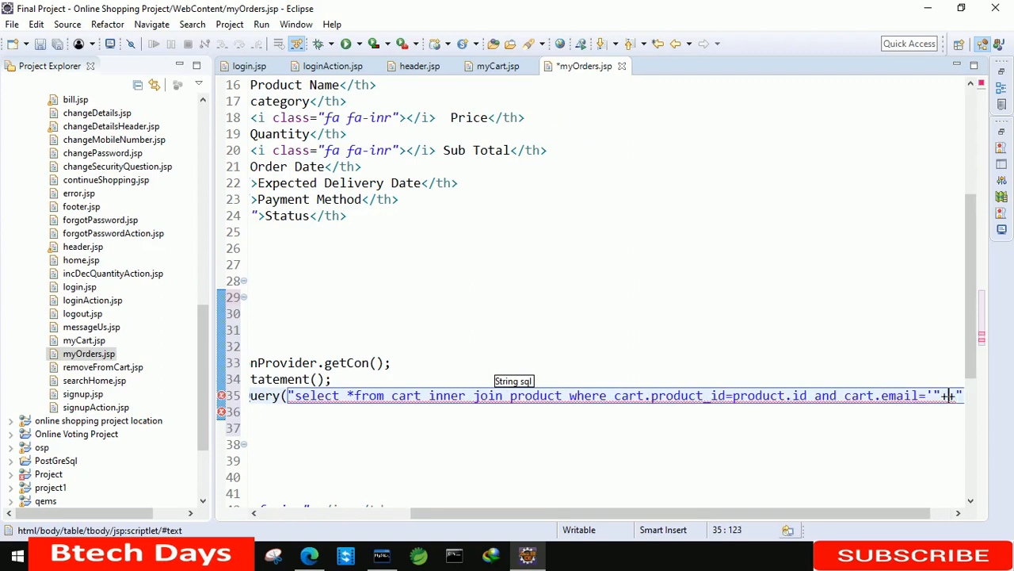
type("+email+")
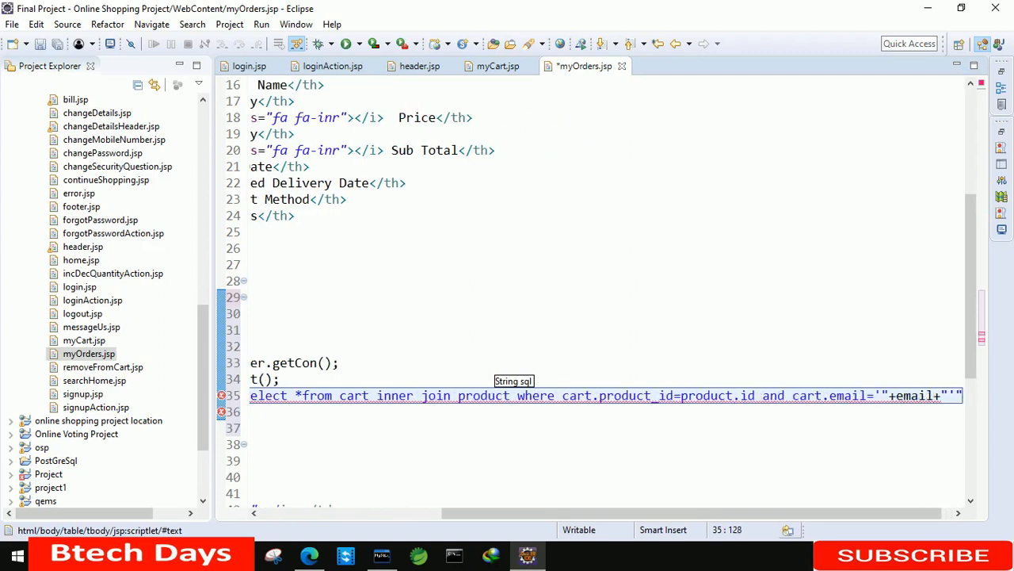
type("n")
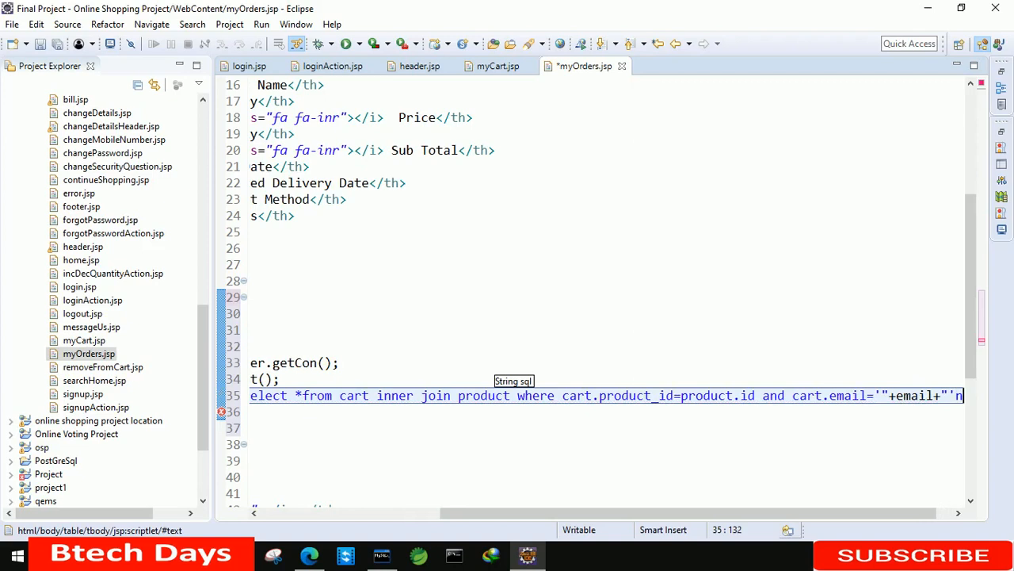
type("and cart.orderDa")
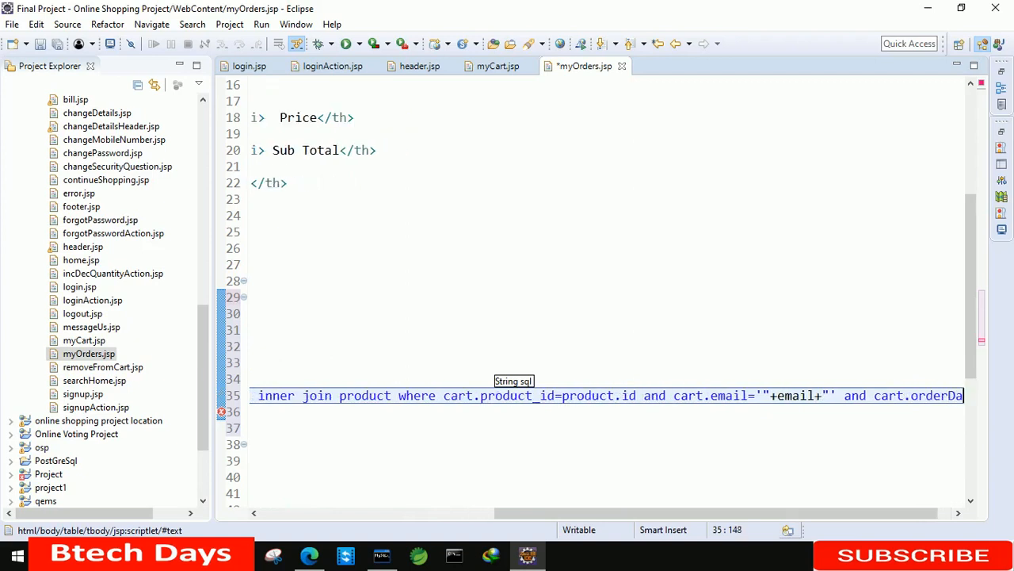
type("is n\"")
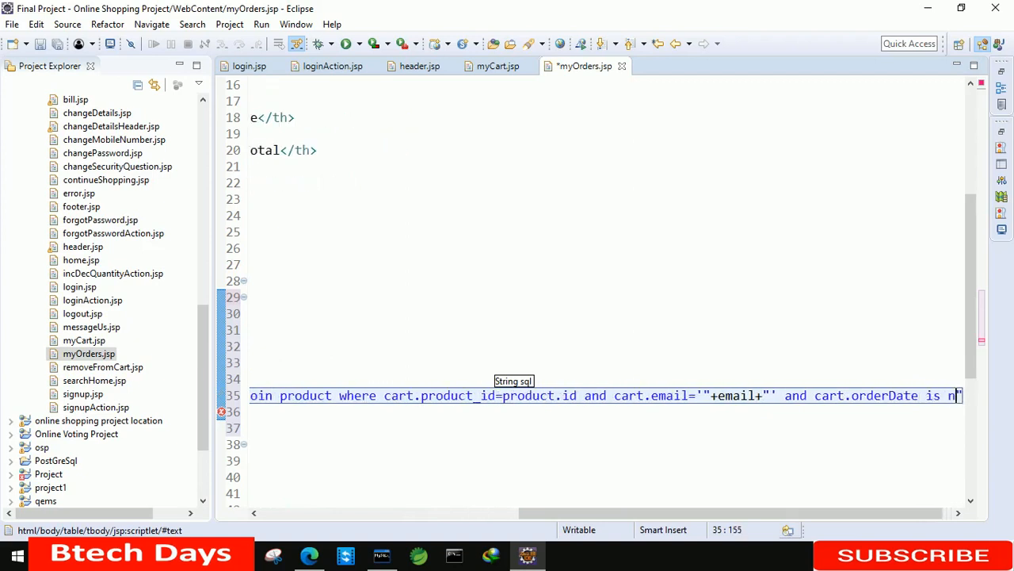
type("ot NULL)")
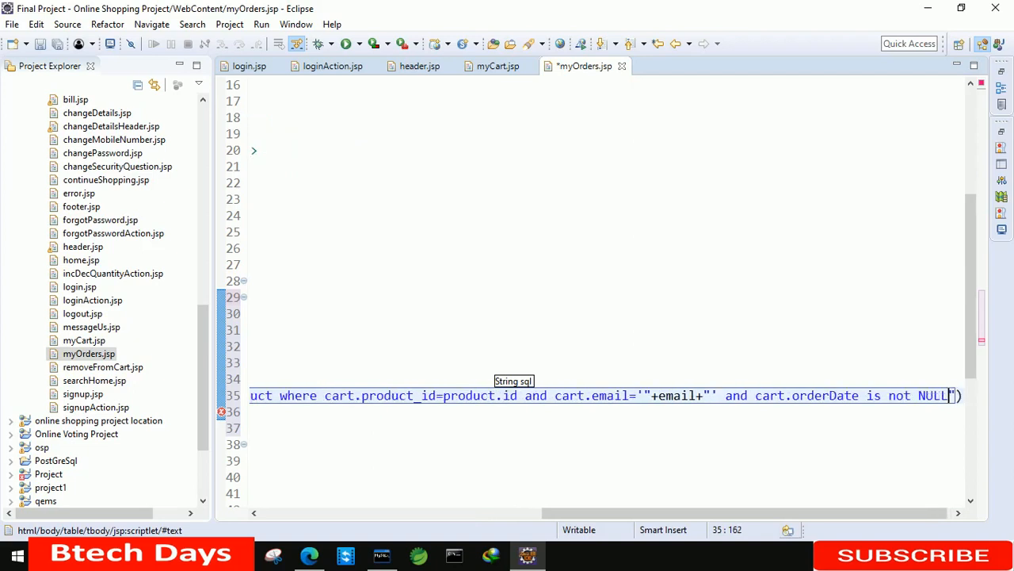
key("ctrl+s")
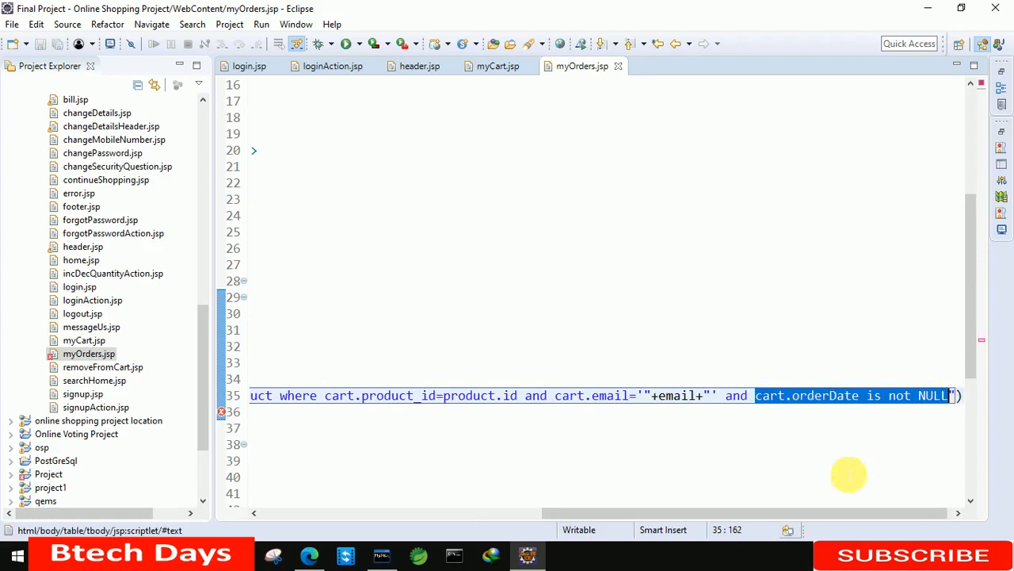
Scroll back to the start of line 35 to add an empty line below the query
scroll("up", 3)
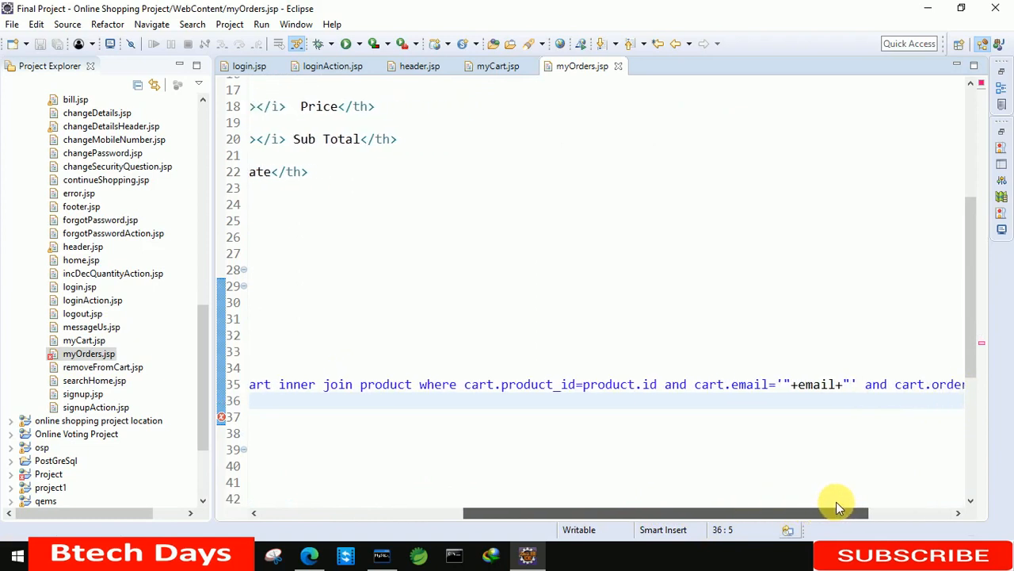
scroll("right", 3)
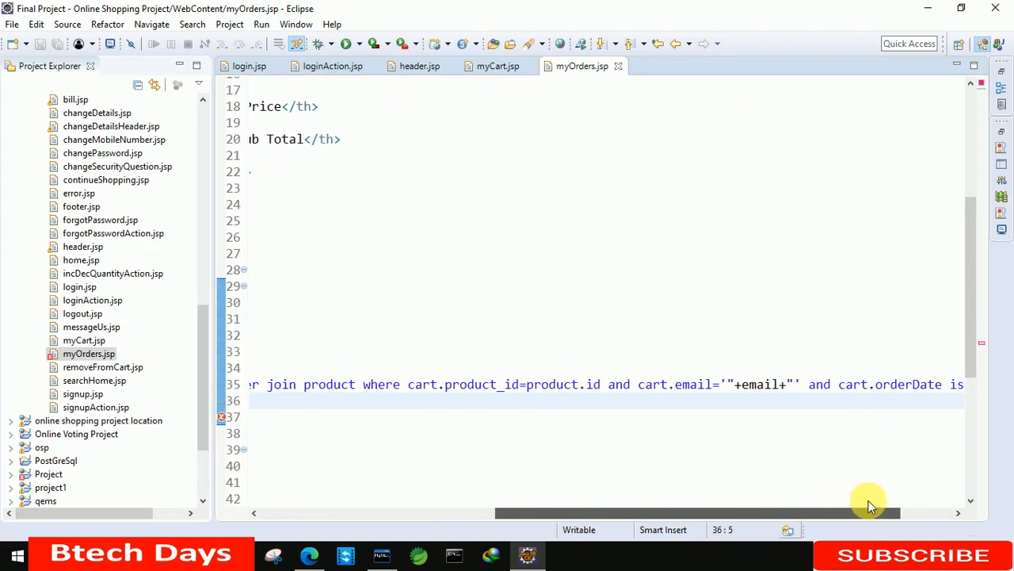
scroll("right", 3)
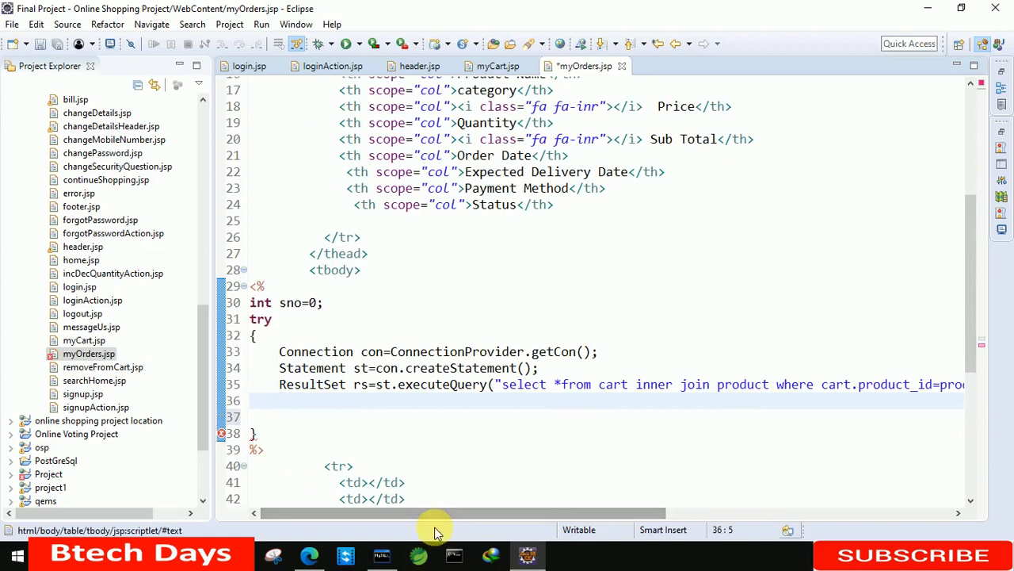
Add a while(rs.next()) loop below the query that sets sno=sno+1
type("whil")
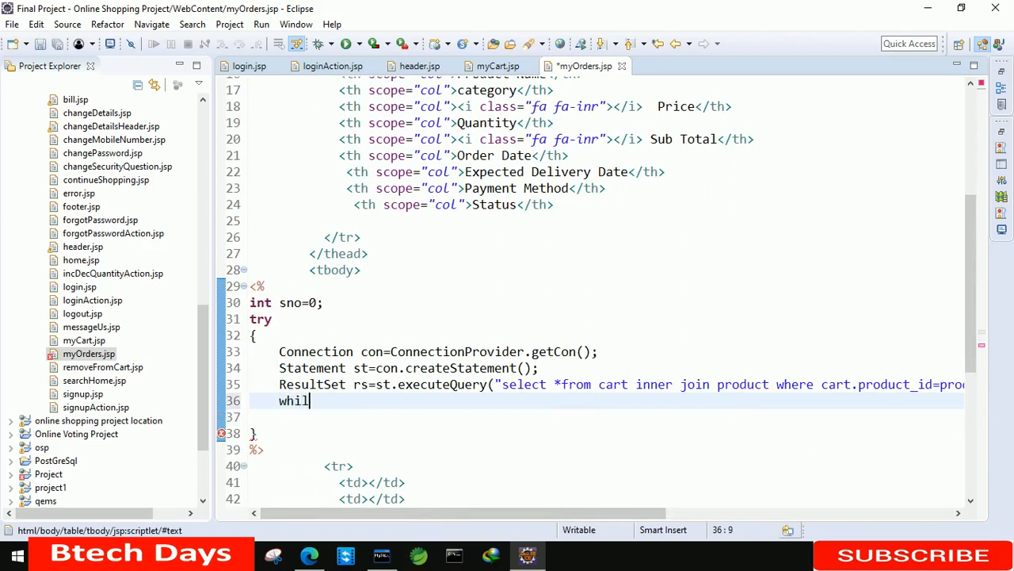
type("e(rs)")
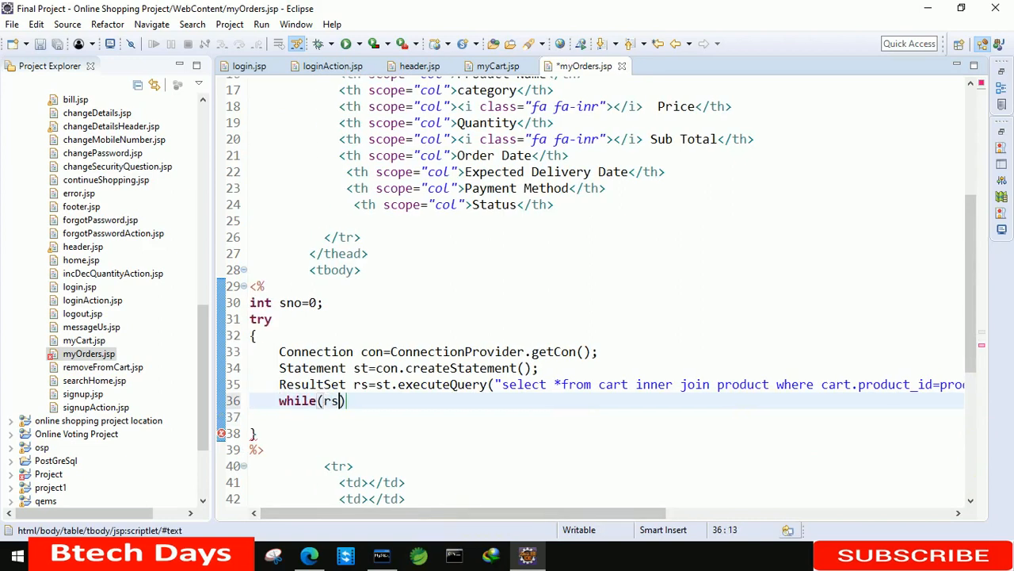
type(".next(")
left_click(607, 417)
type("{")
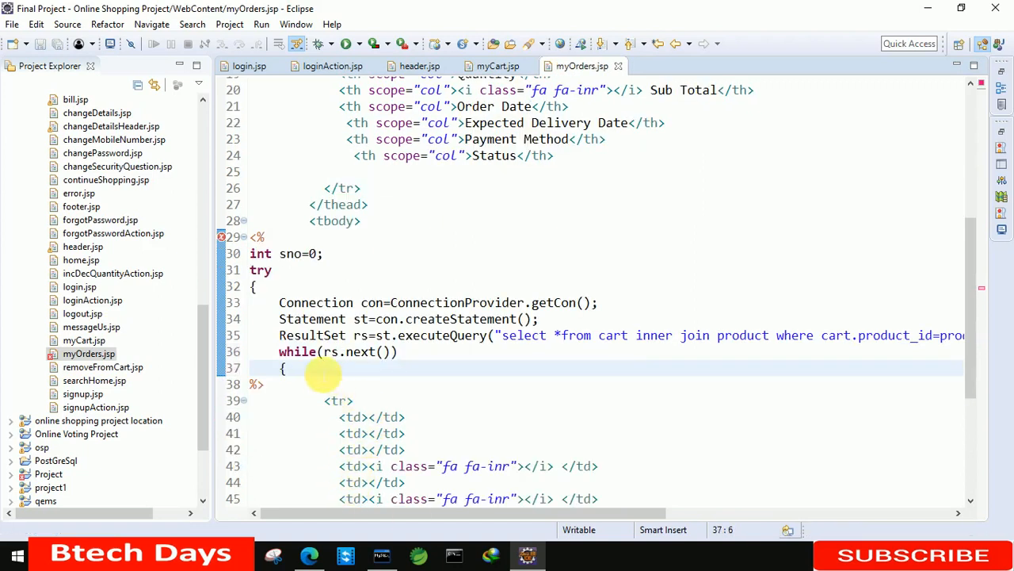
type("s")
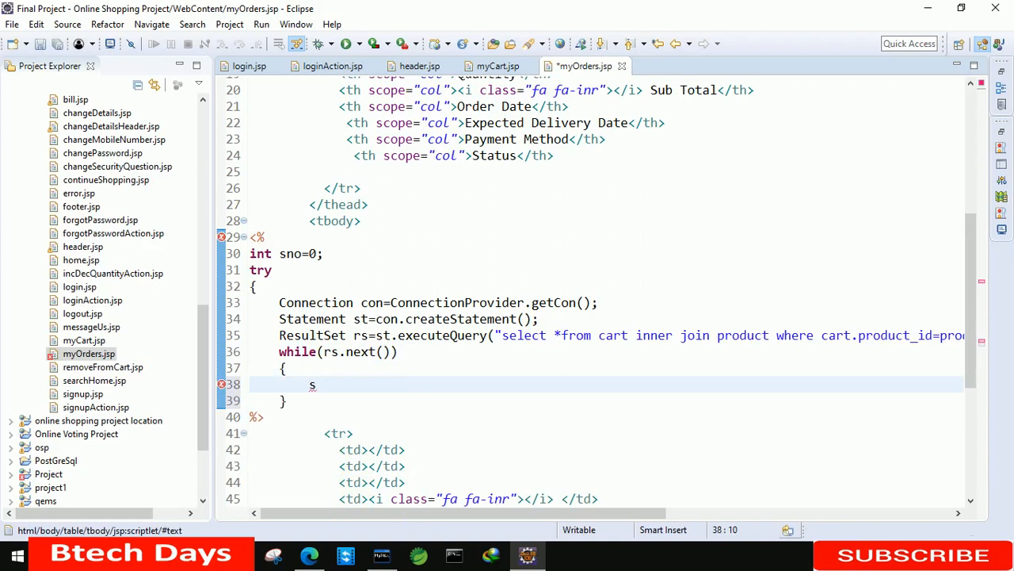
type("no=sno")
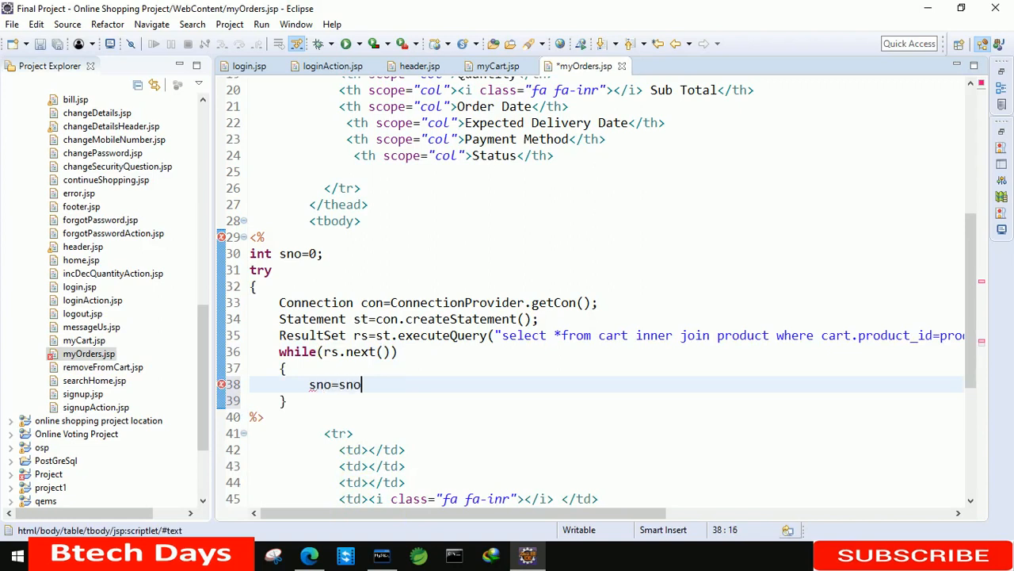
type("+1;")
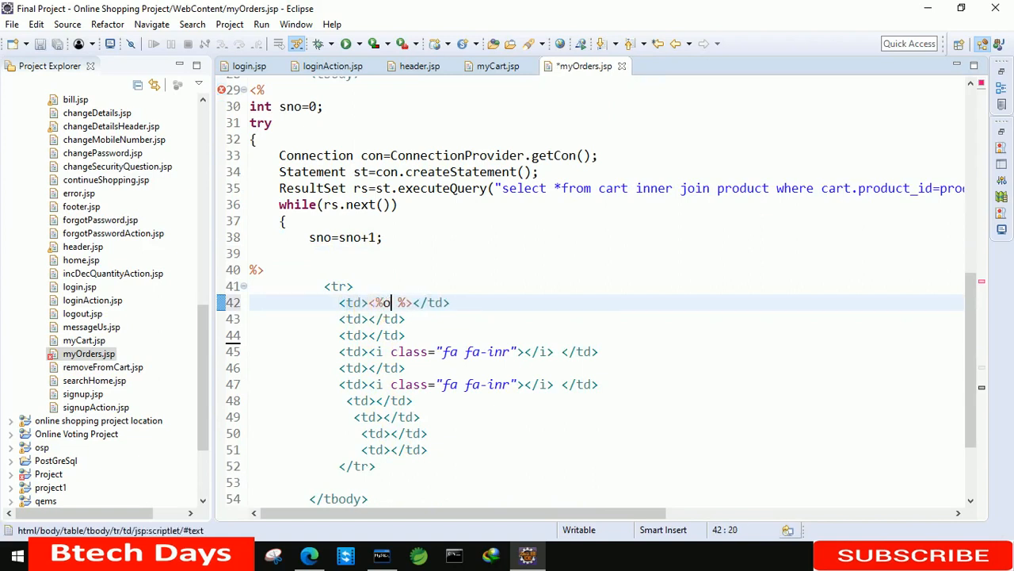
Print sno in the first cell and rs.getString(17) in the second cell
type("out.prin")
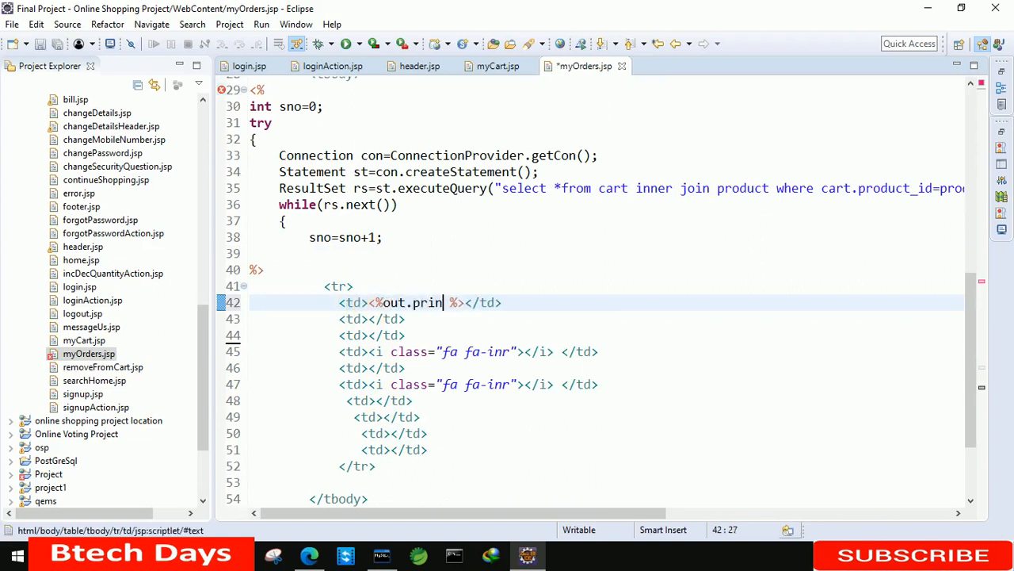
type("tln")
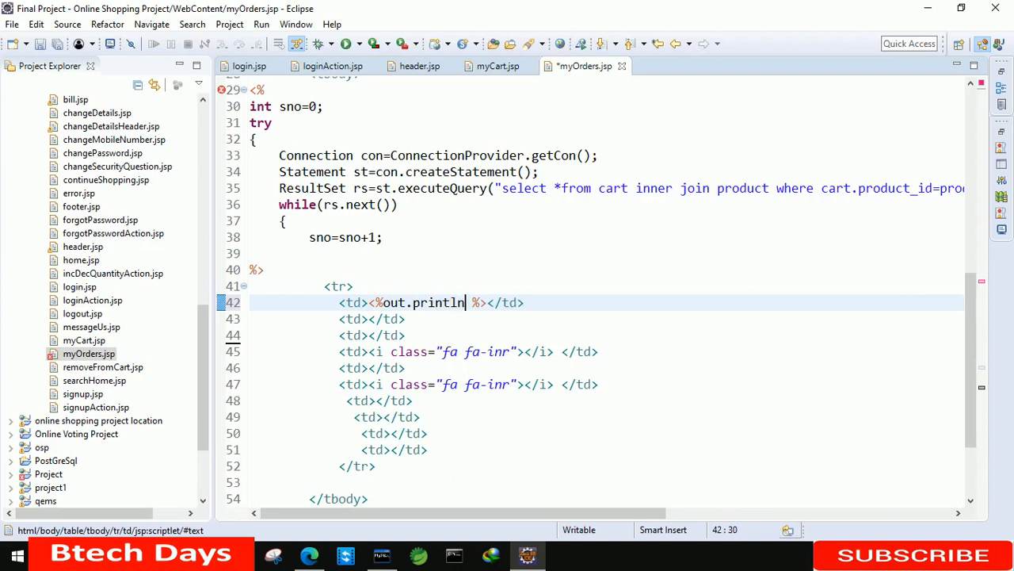
type("(sno)")
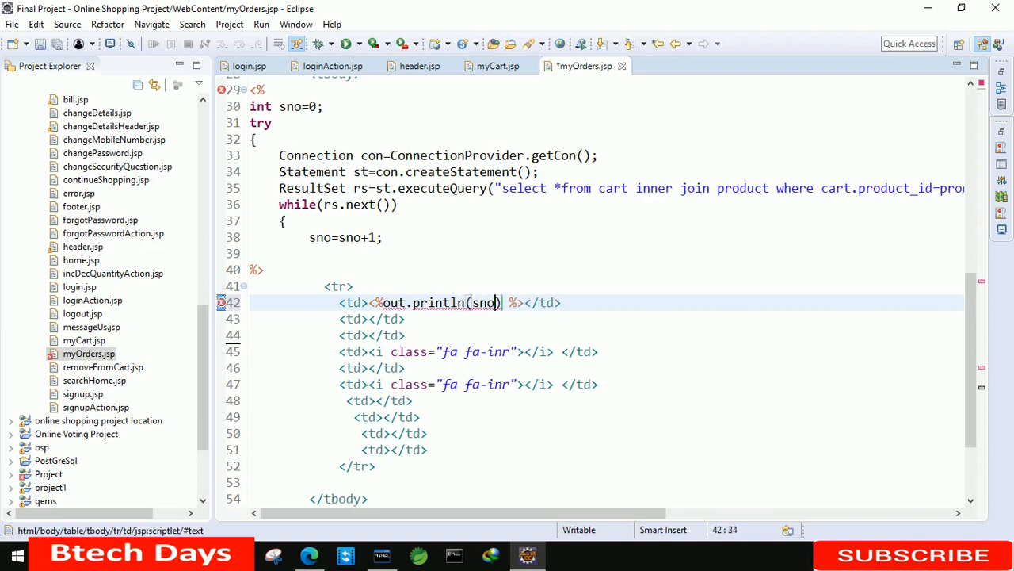
type(";")
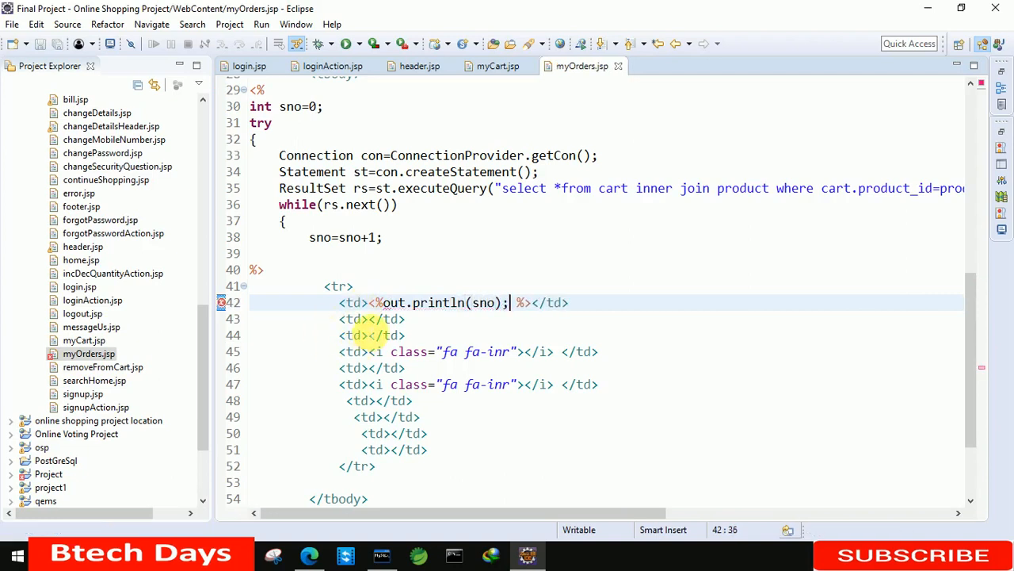
type("<%o %")
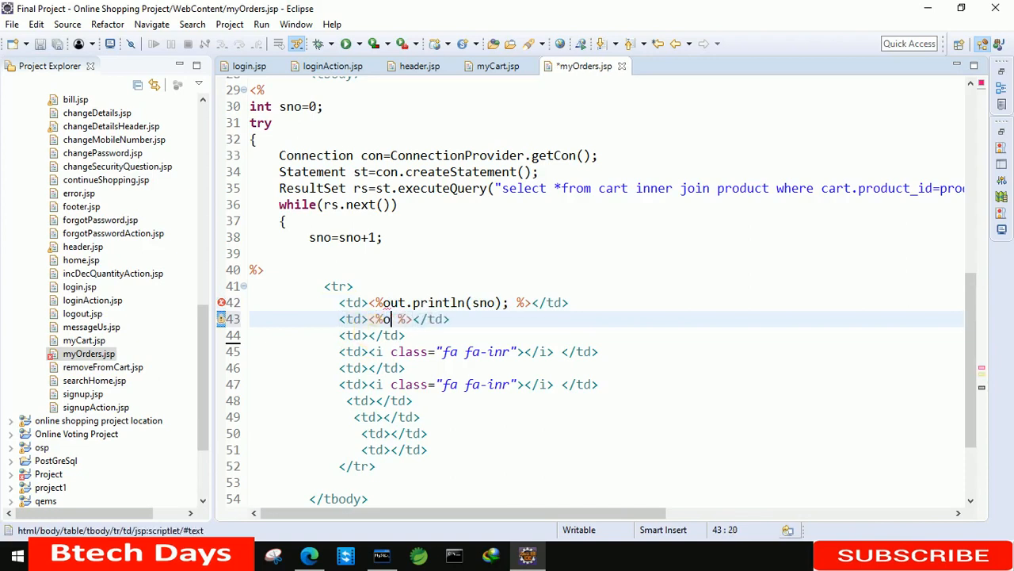
key("BackSpace")
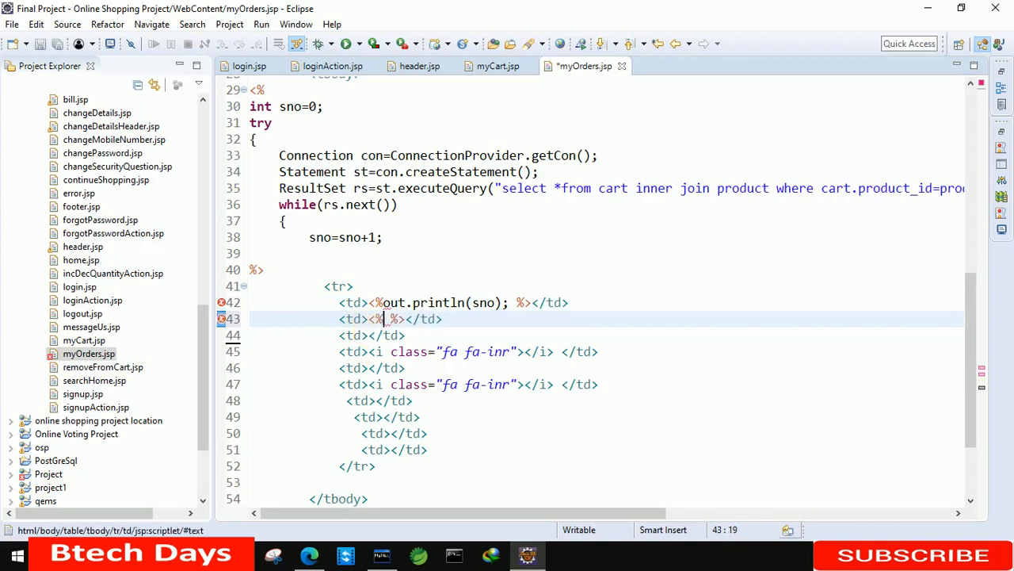
type("=")
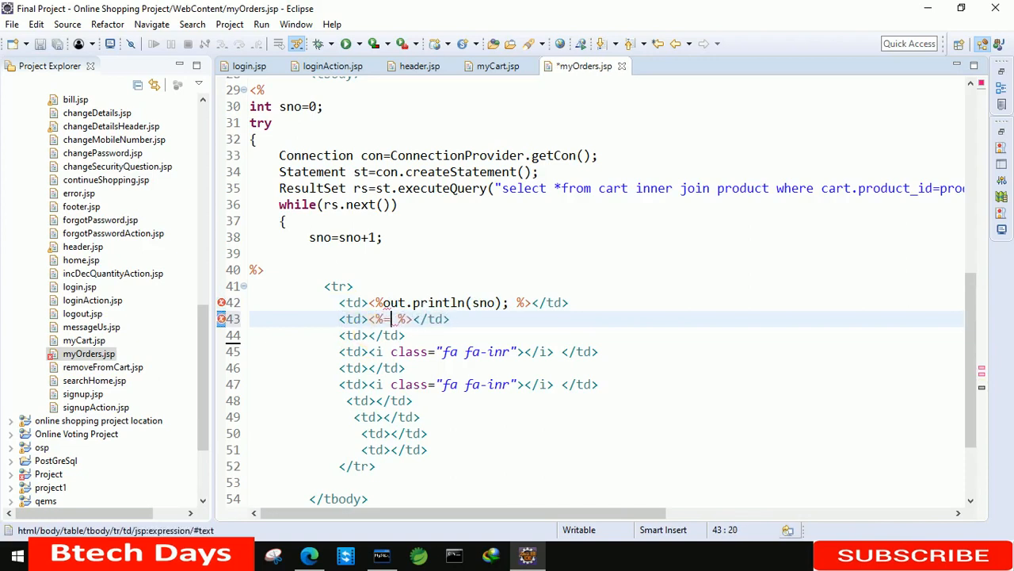
type("rs.getString(columnIndex")
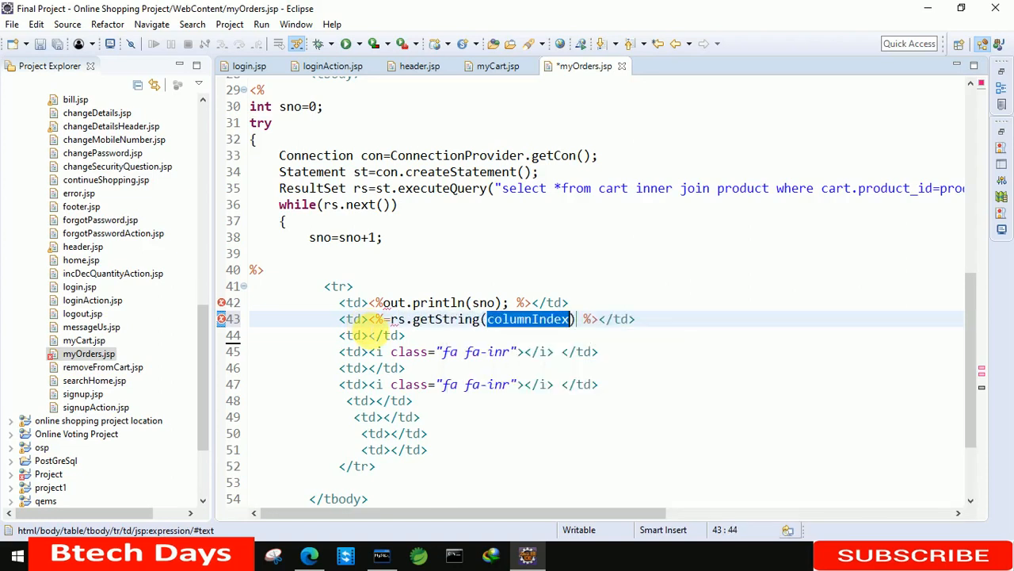
type("17")
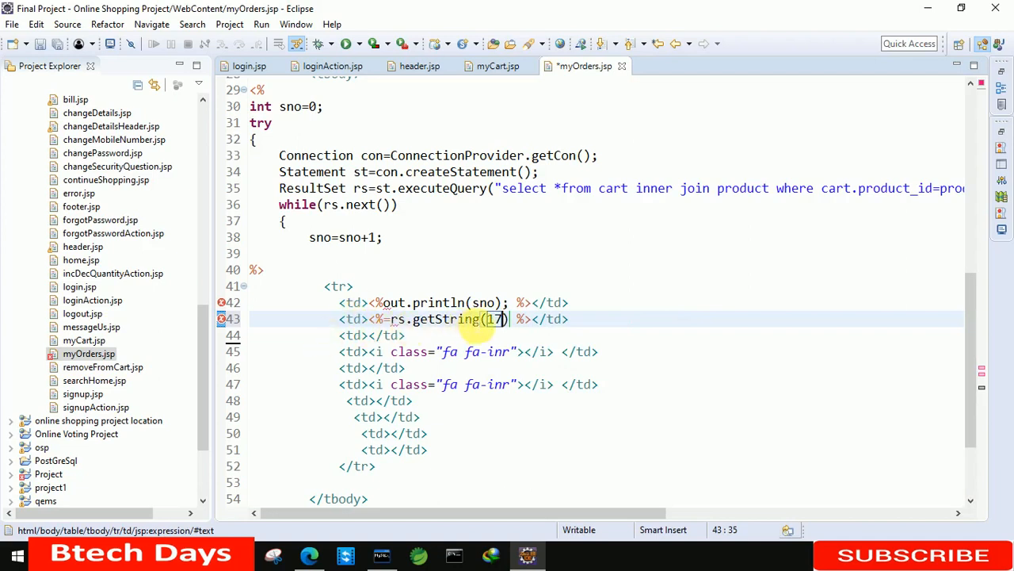
Fill the following cells with rs.getString columns 18, 19, 3, 5, 11, 12 and 13
left_click(378, 301)
type("><%=rs.getString(17) %")
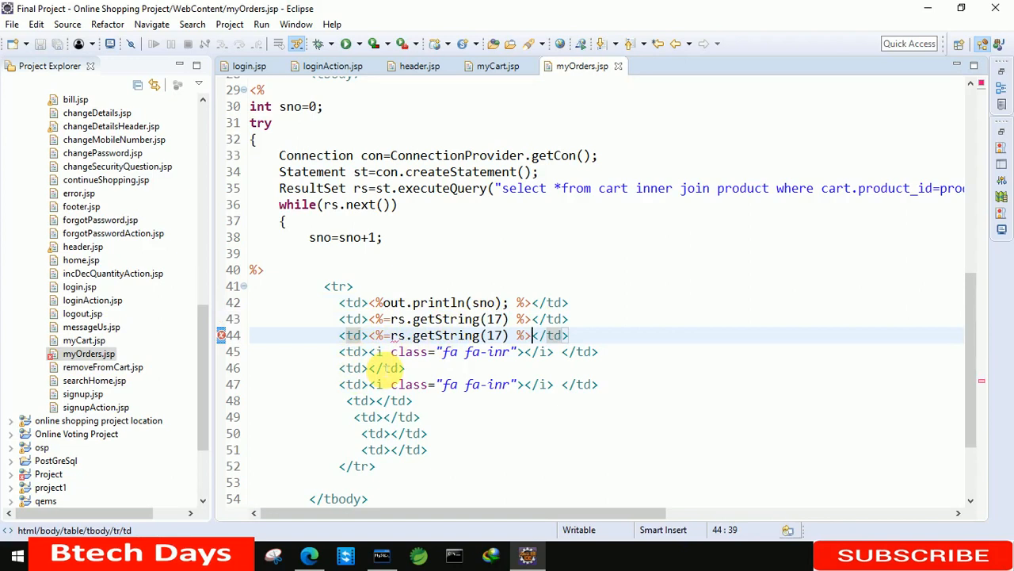
type("18")
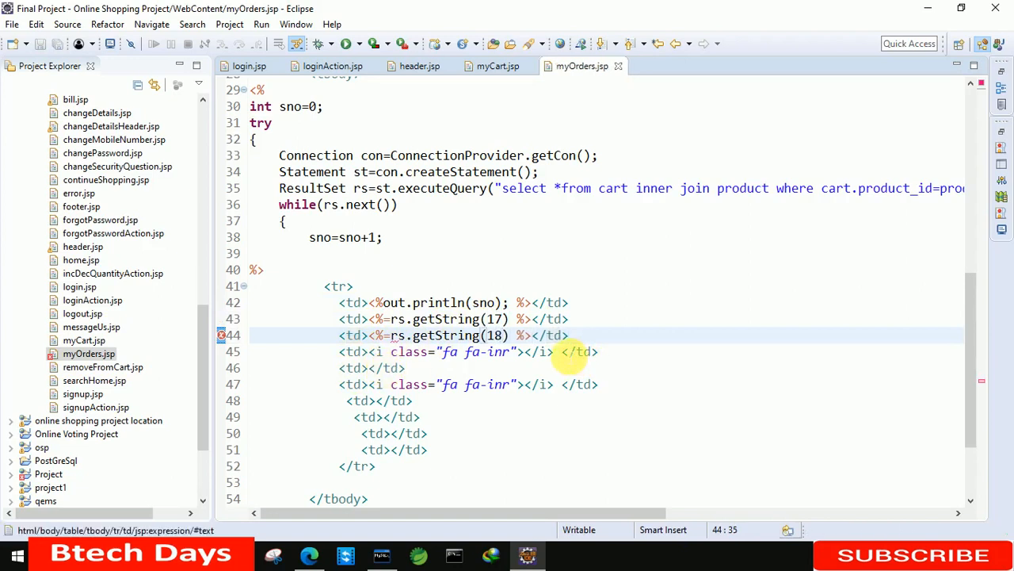
mouse_move(569, 351)
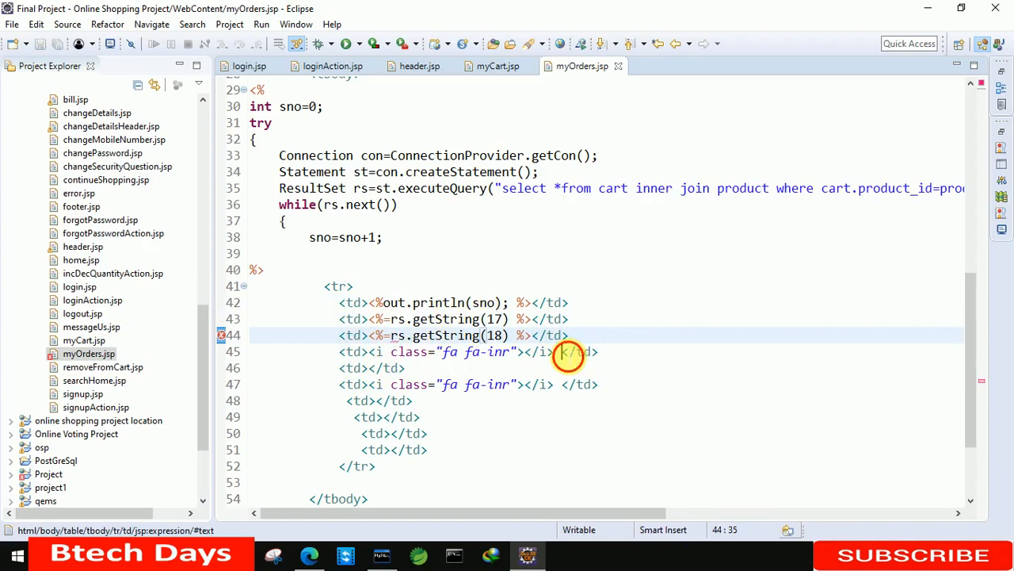
type("<%=rs.getString(17) %><")
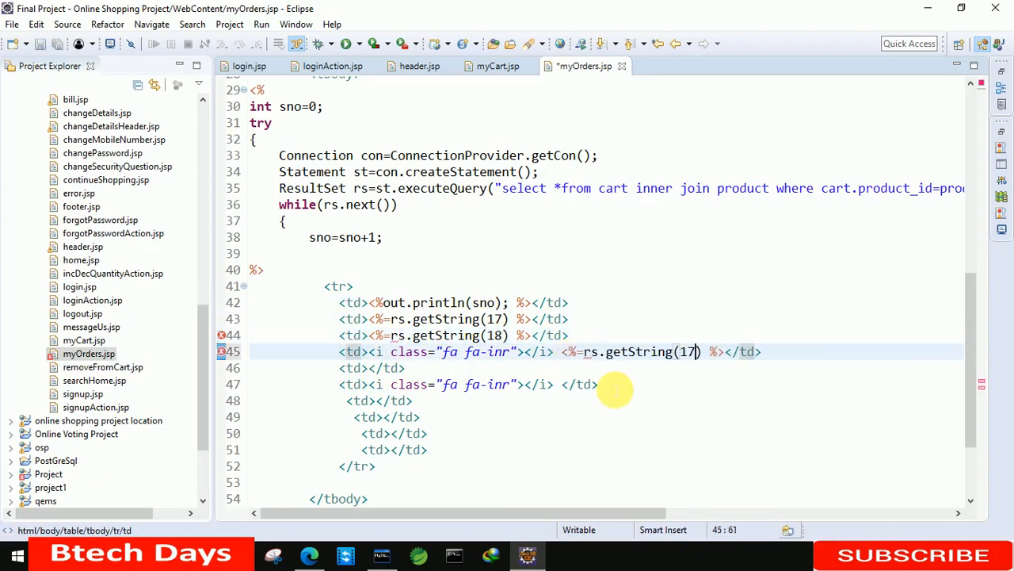
type("9")
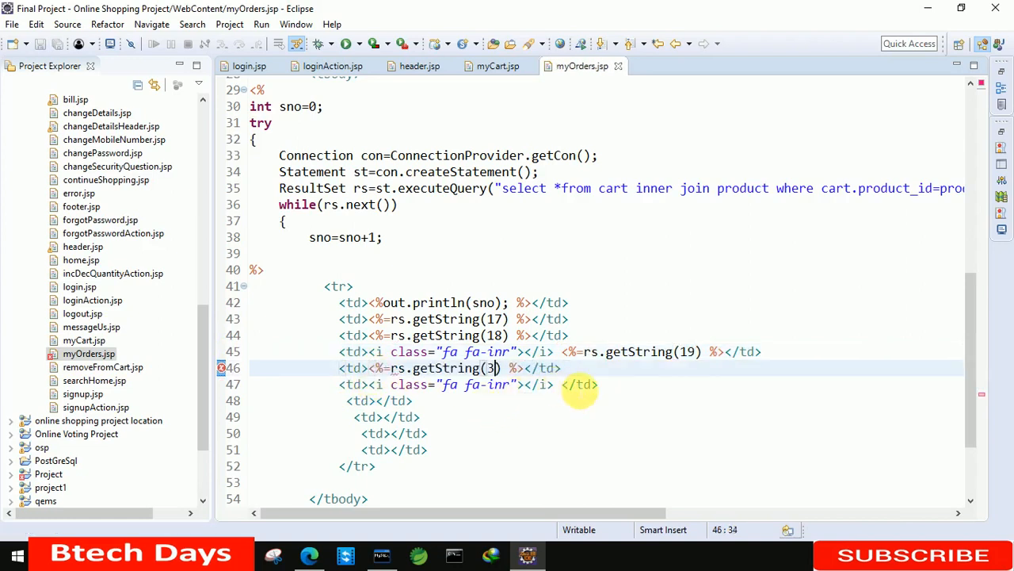
type("<%=rs.getString(17) %>")
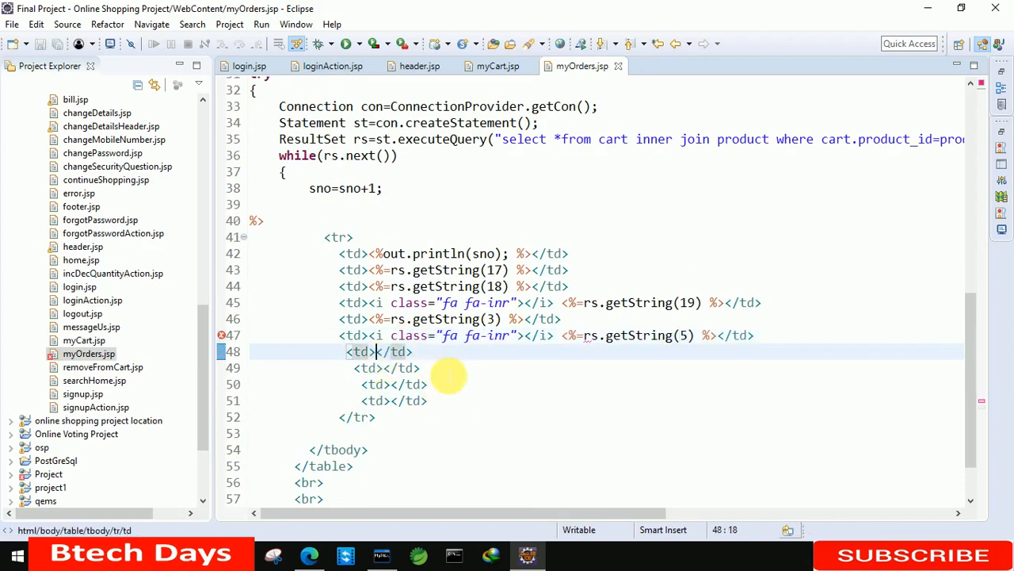
type("<%=rs.getString(17) %>")
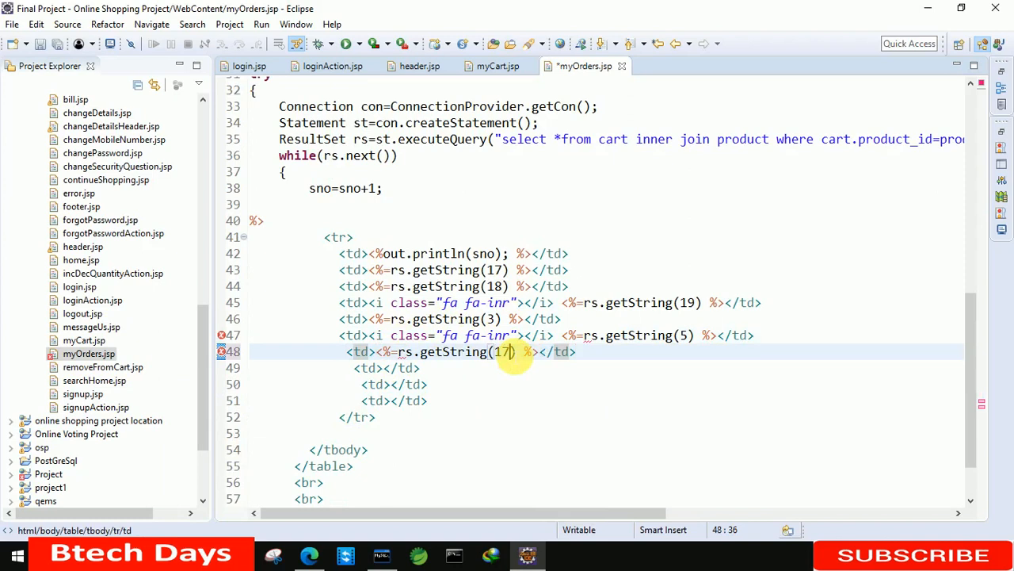
type("11")
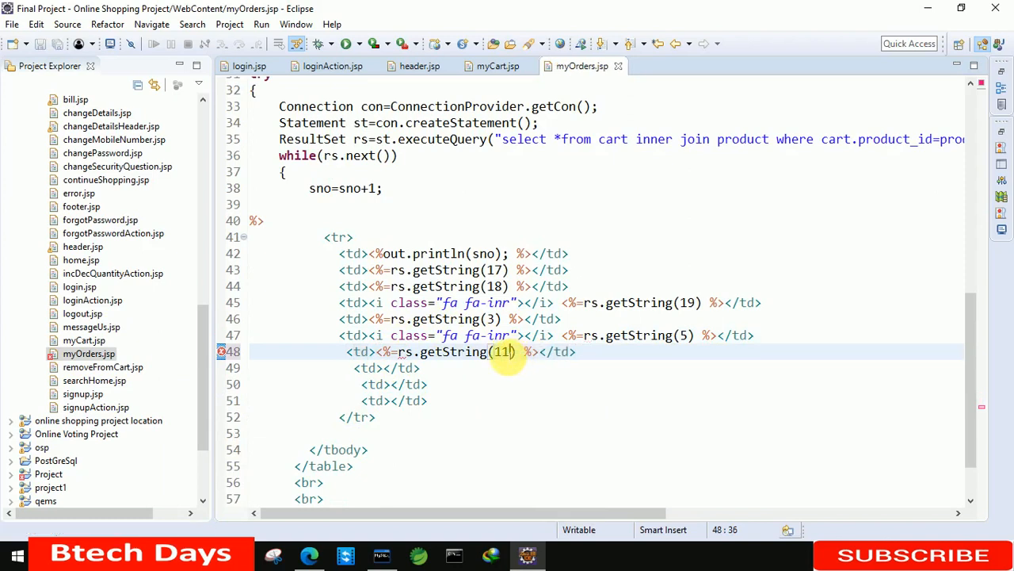
left_click(384, 367)
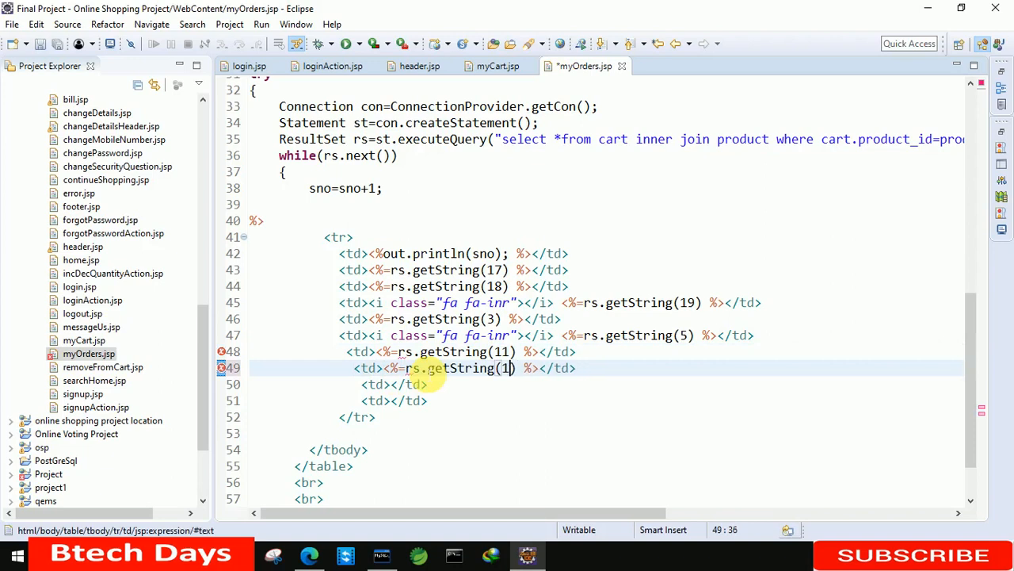
type("2")
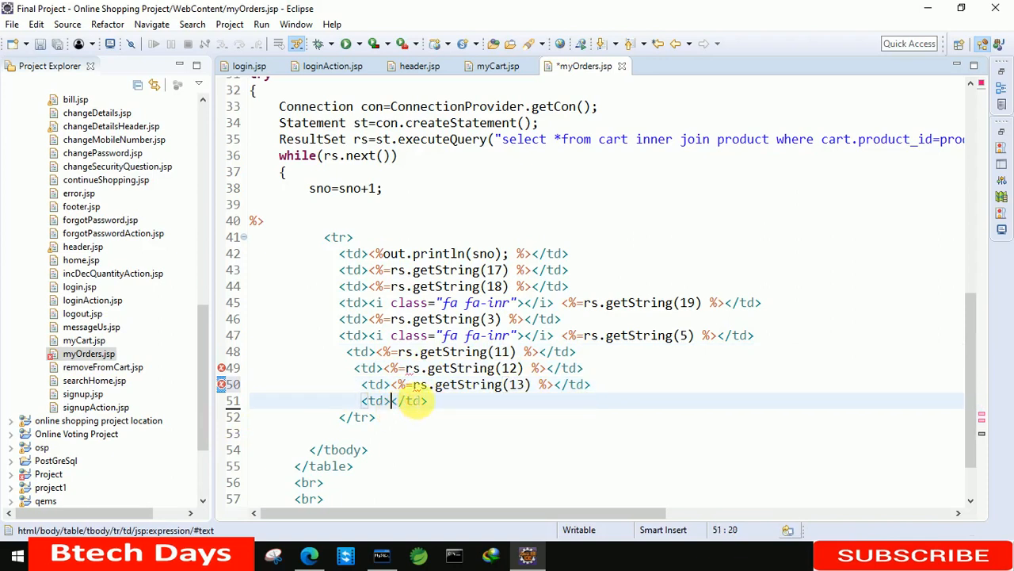
type("<%=rs.getString(1) %>")
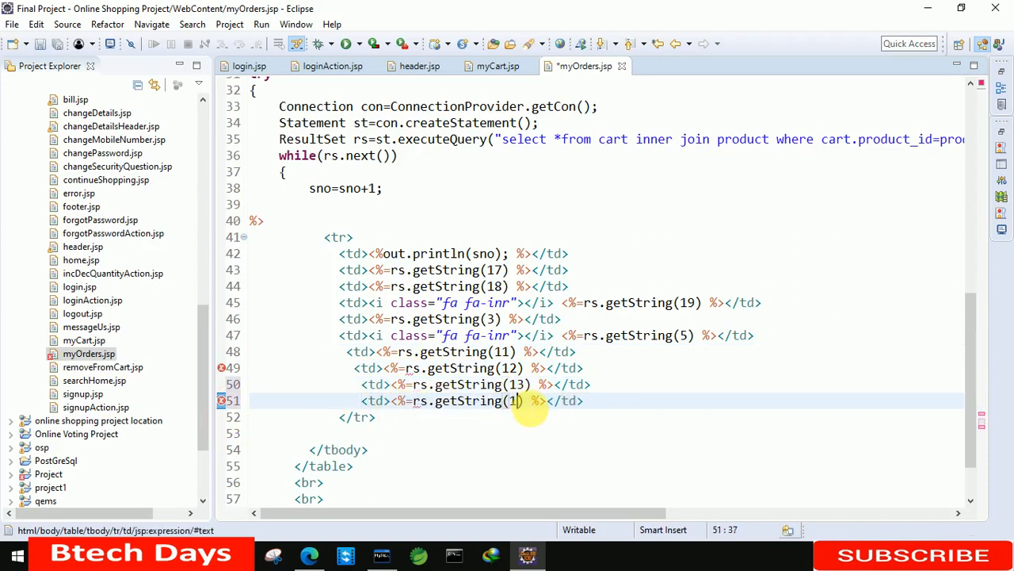
Make the last cell print rs.getString(15), check the th headings, and save
scroll("up", 3)
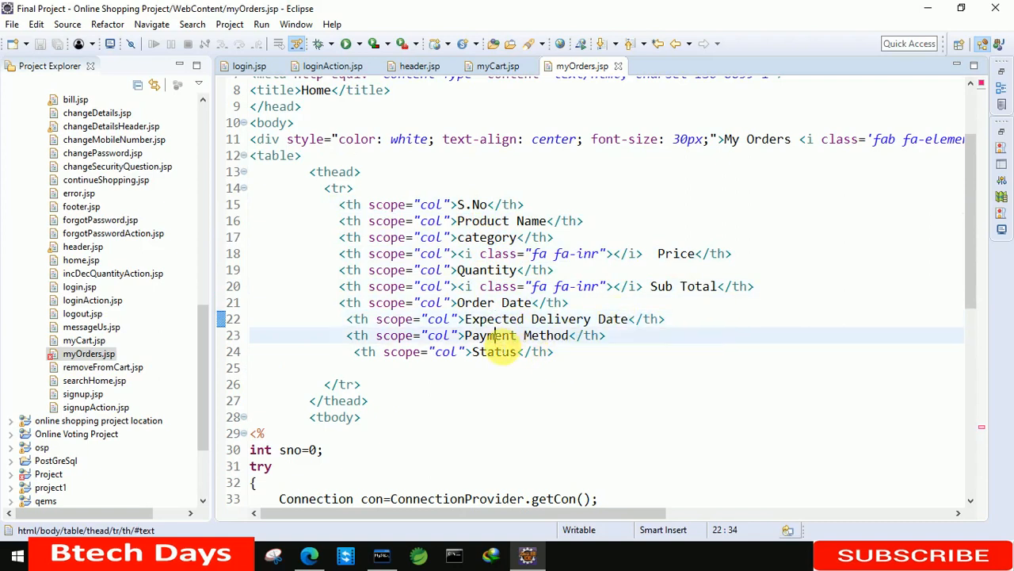
scroll("down", 3)
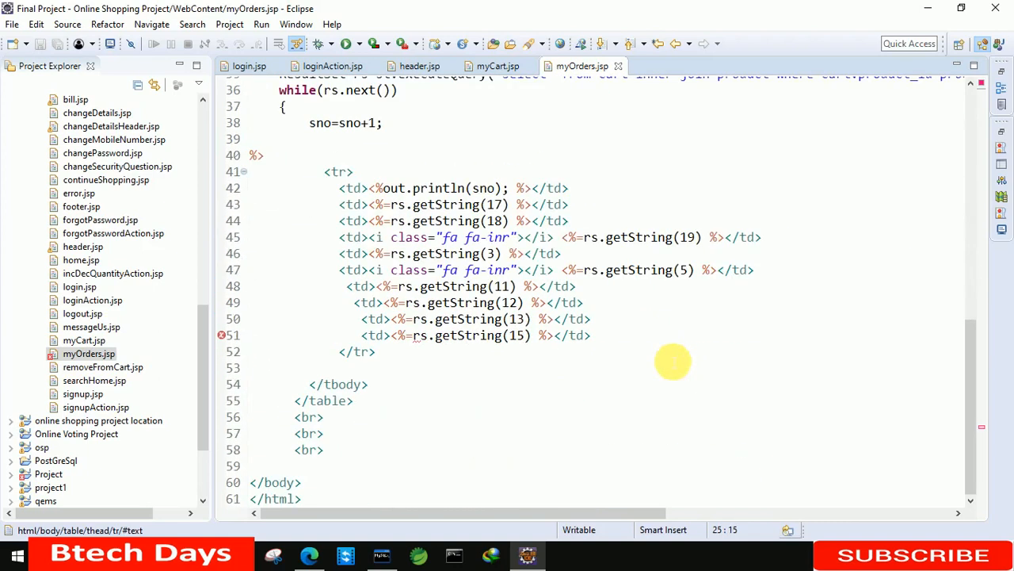
mouse_move(372, 351)
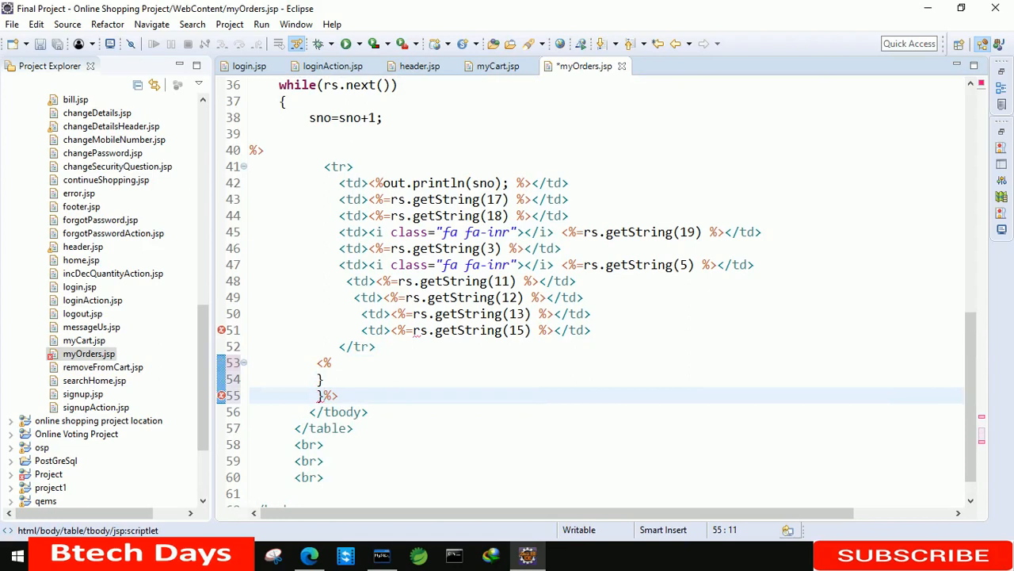
Close the while and try, adding catch(Exception e) with System.out.println(e)
type("catch")
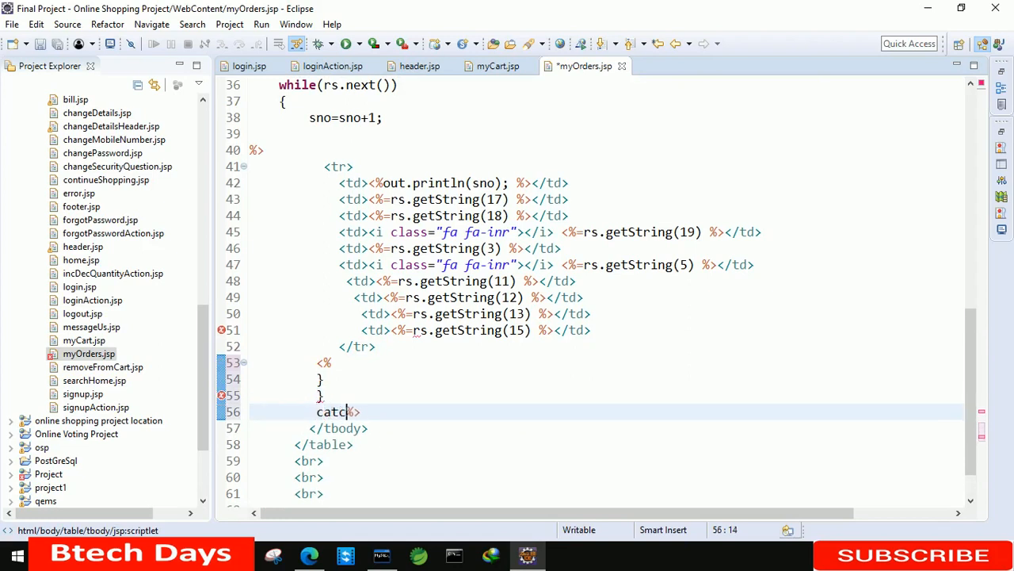
type("()")
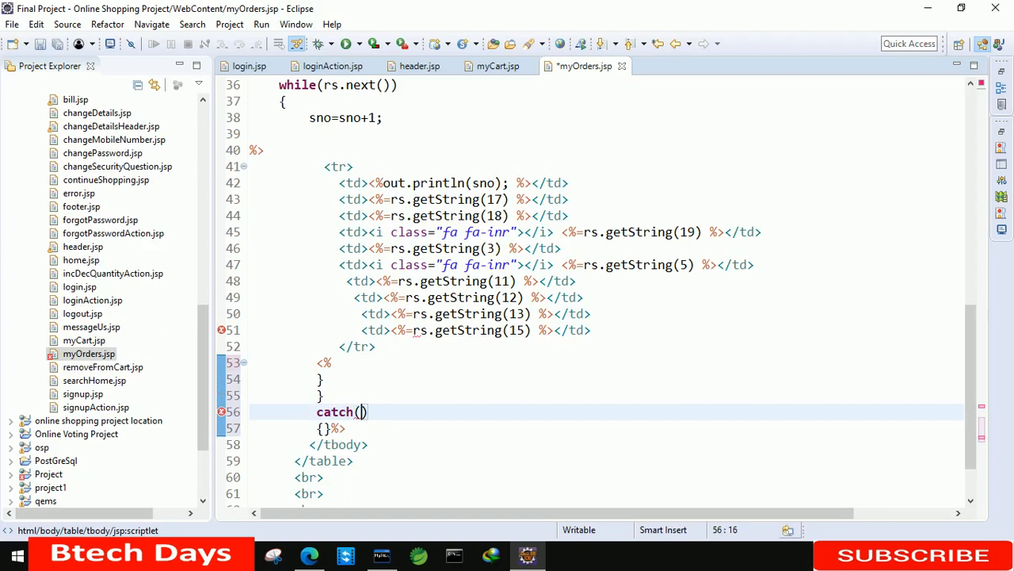
type("Exception")
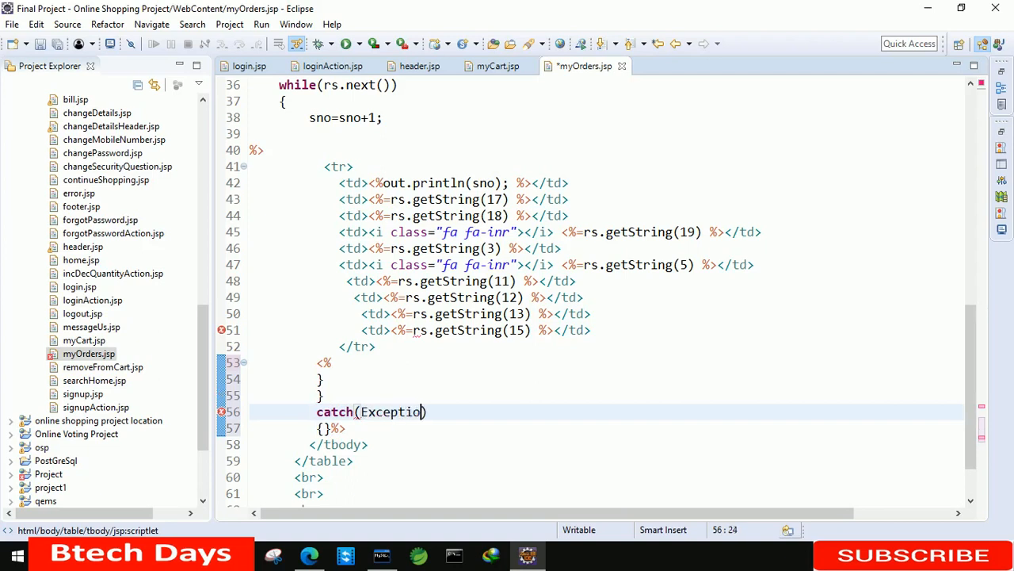
type("e")
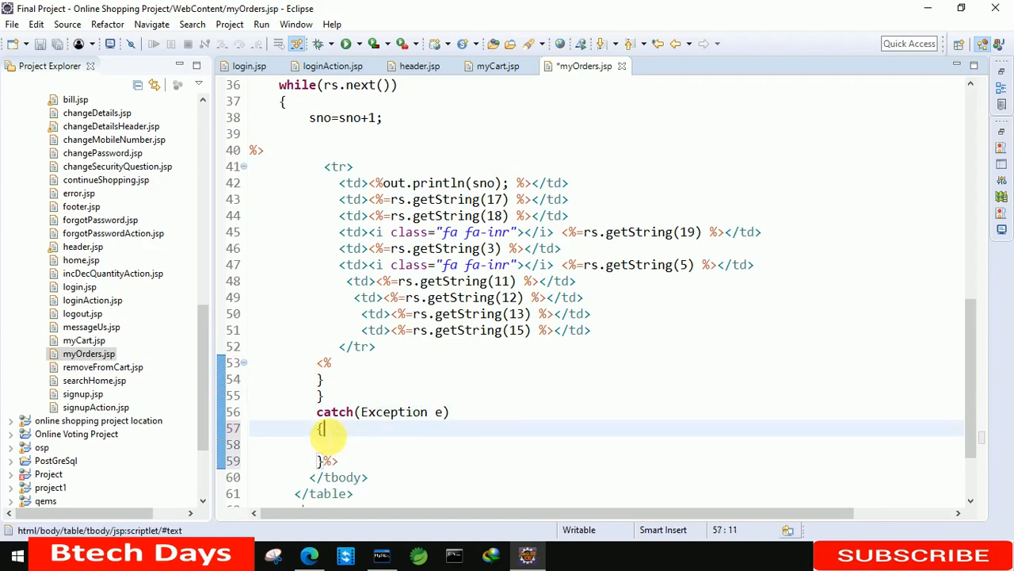
type("System.out")
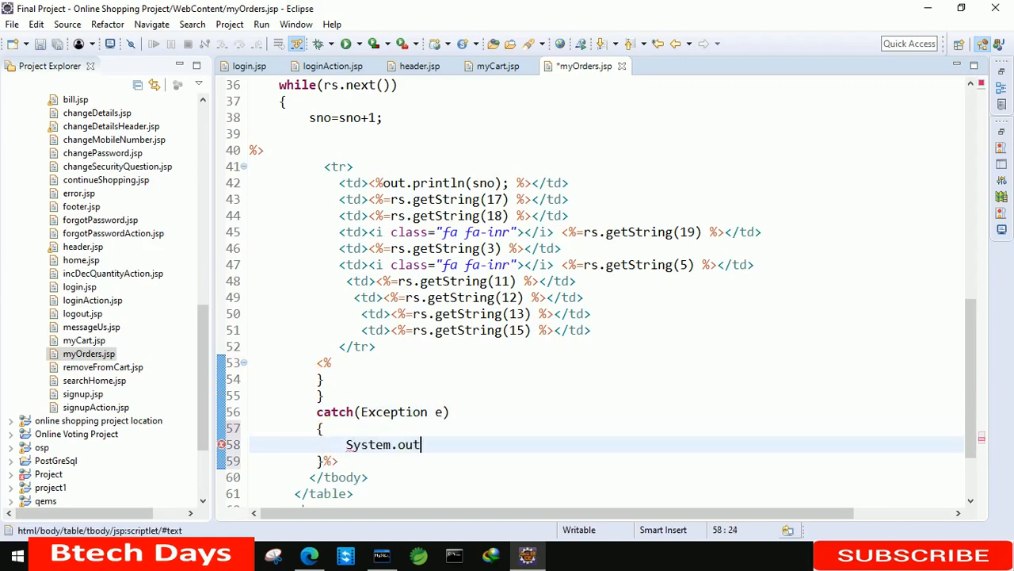
type(".println")
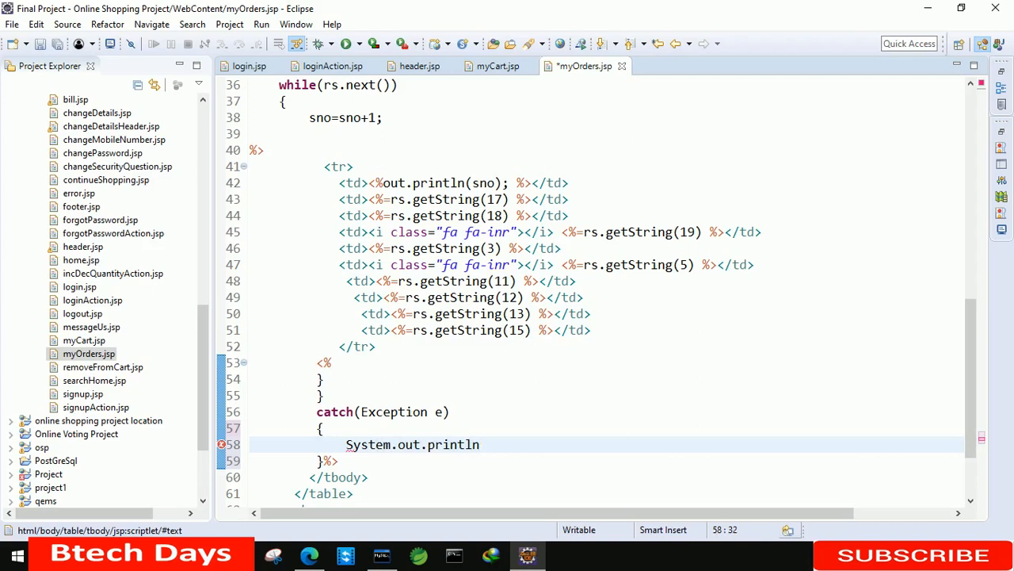
type("(e);")
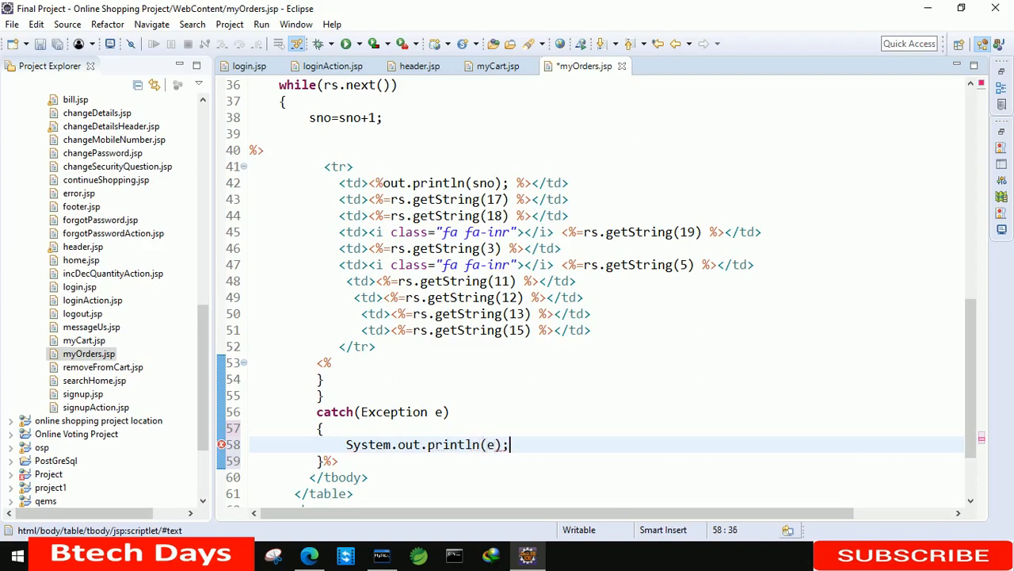
left_click(309, 555)
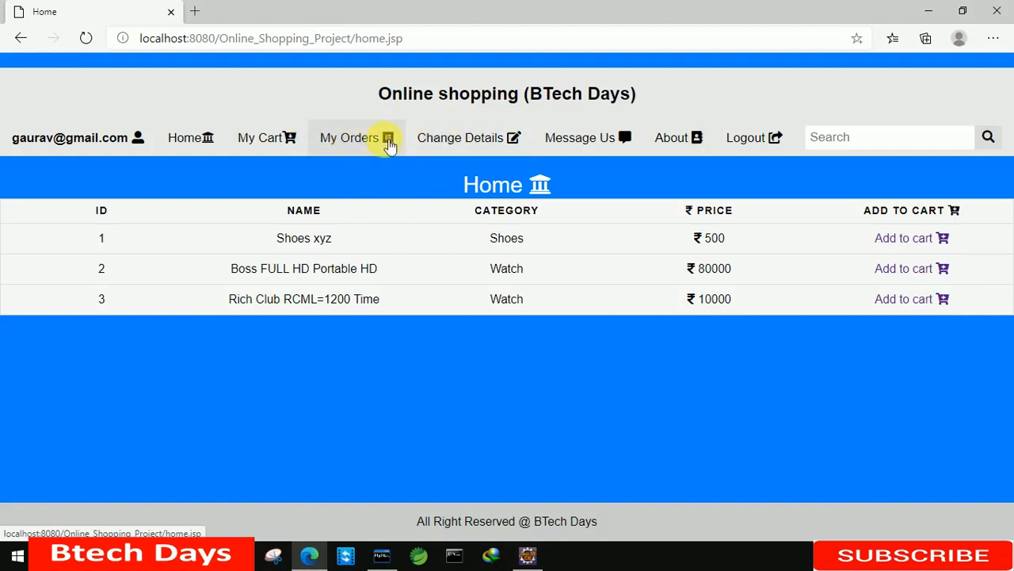
In header.jsp, set the My Orders anchor's href to myOrders.jsp
left_click(527, 555)
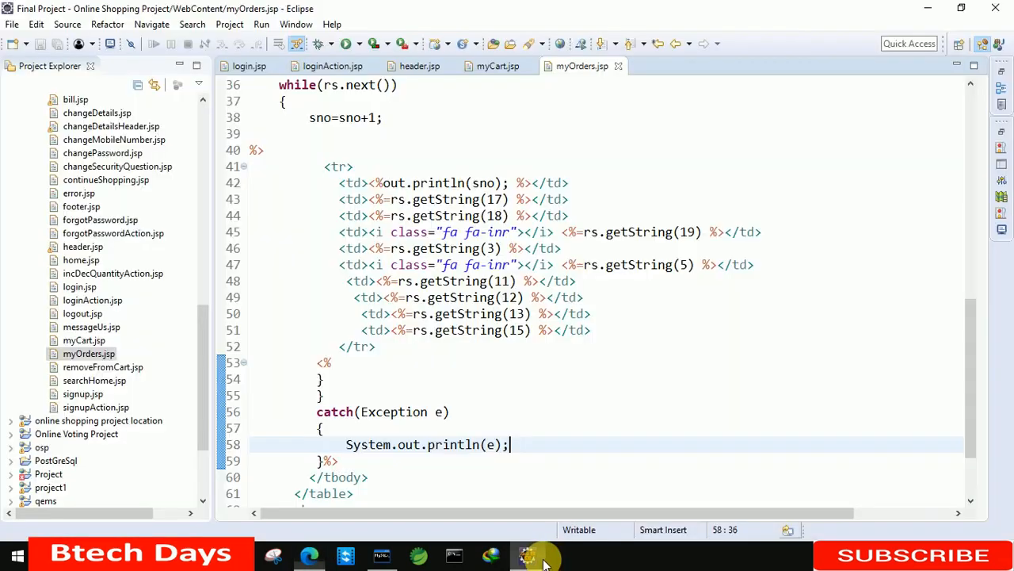
left_click(419, 66)
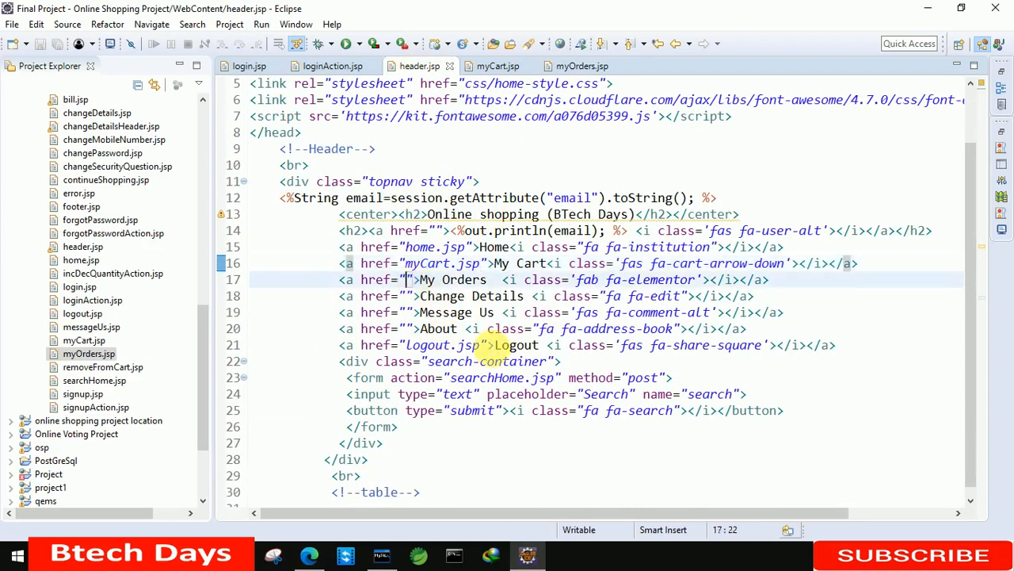
type("my")
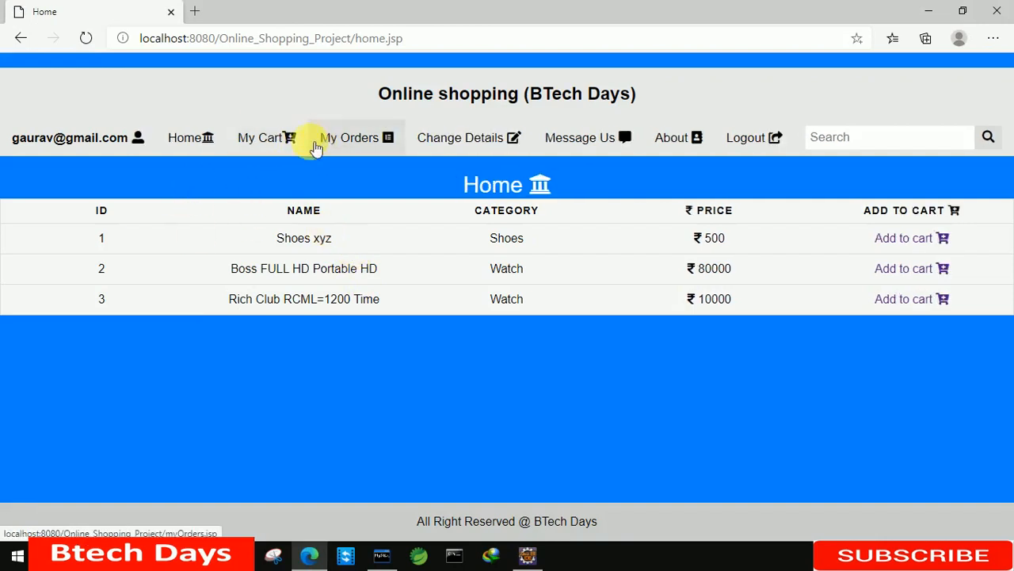
Open My Orders and inspect the three orders' prices, dates, cash-on-delivery payment and processing status
left_click(350, 137)
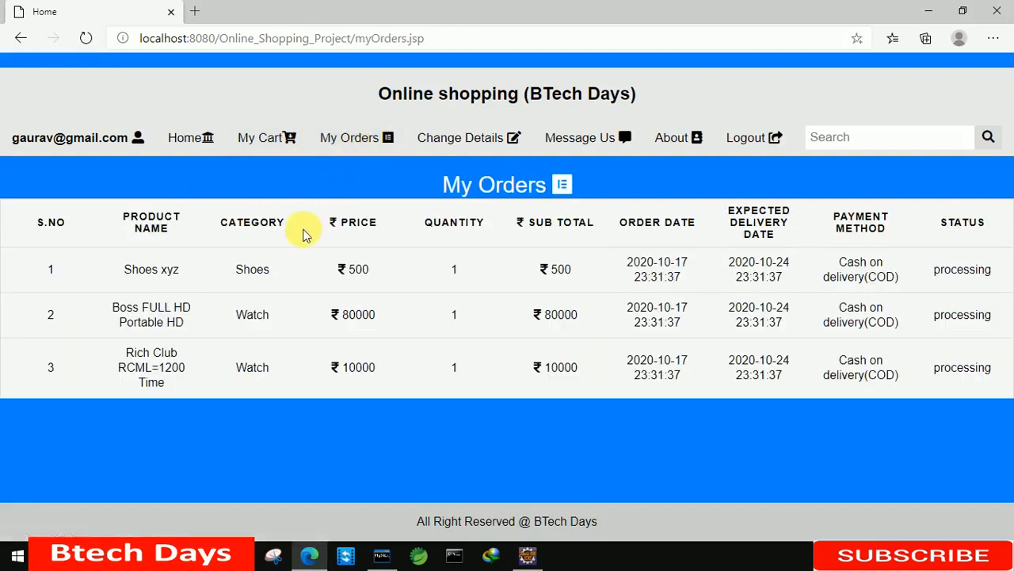
mouse_move(111, 275)
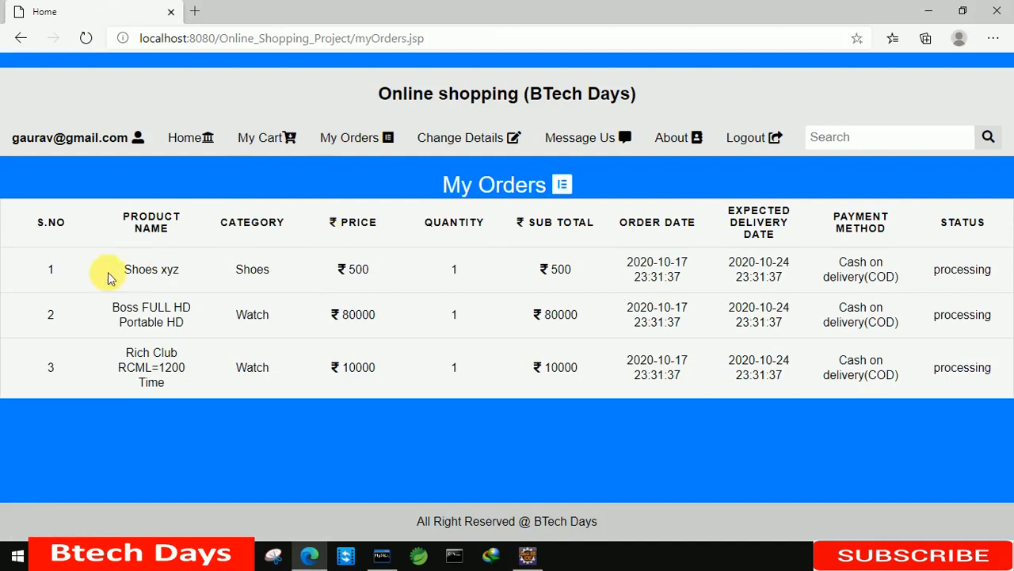
mouse_move(67, 269)
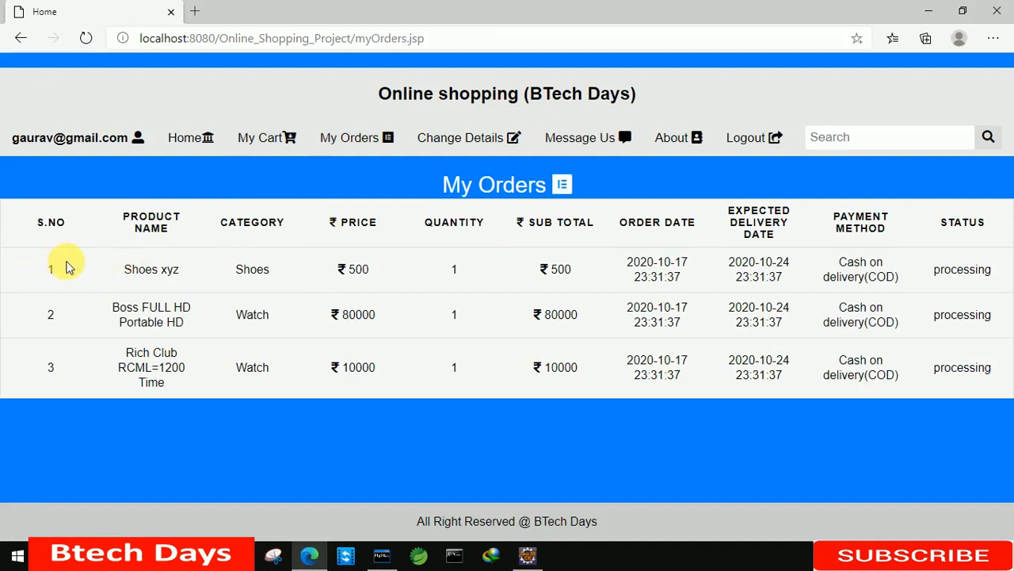
double_click(150, 269)
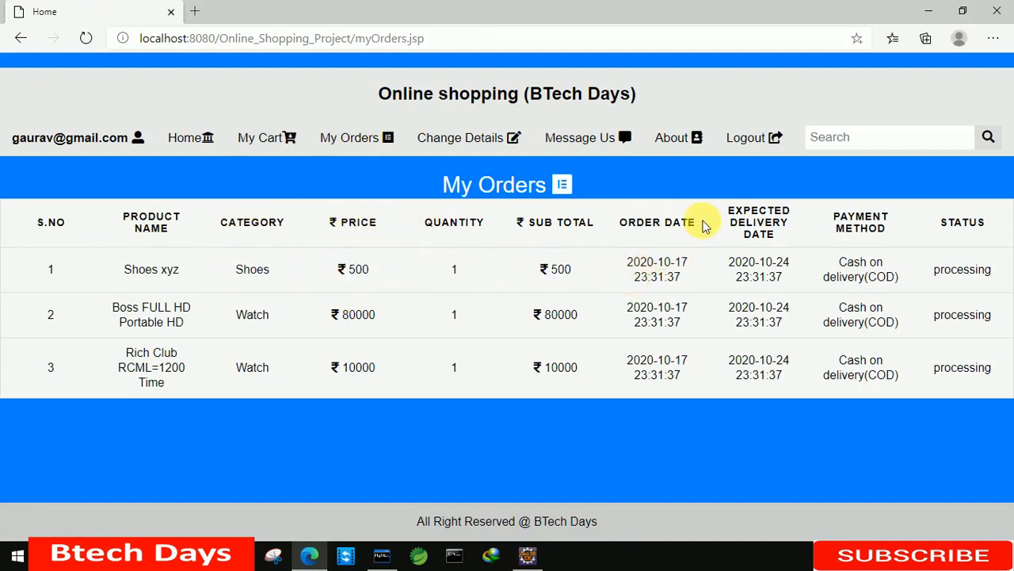
double_click(759, 269)
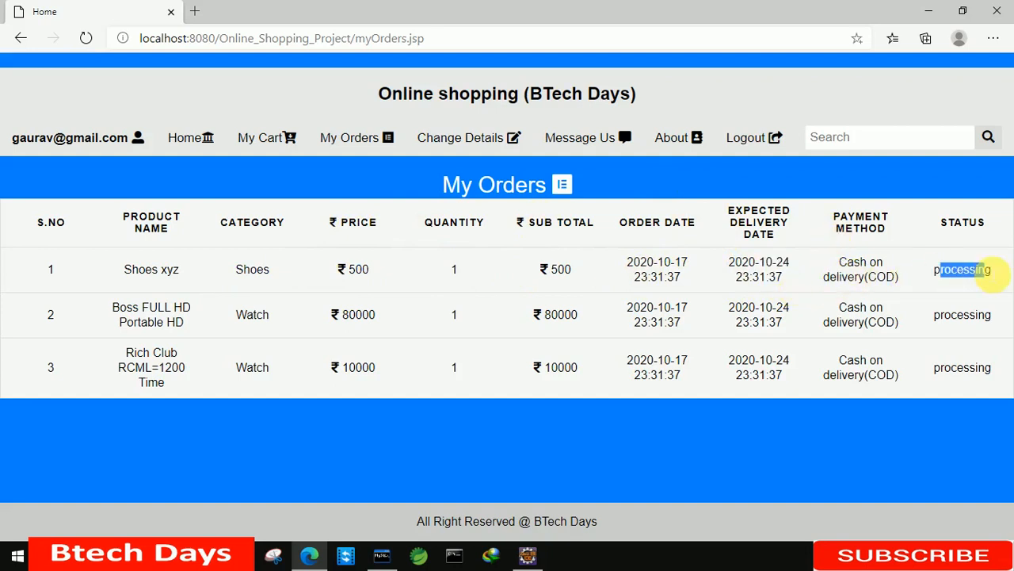
mouse_move(350, 137)
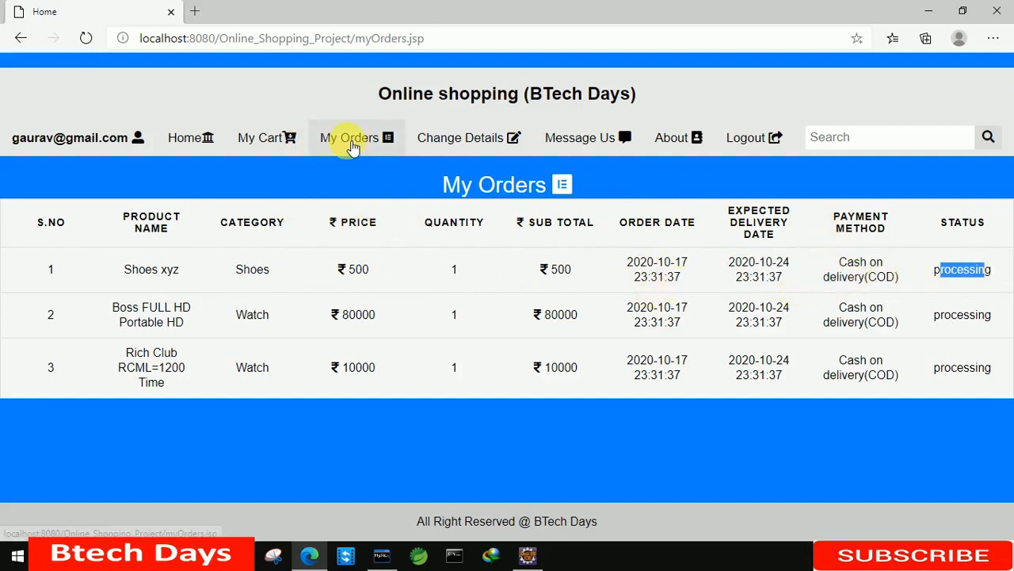
mouse_move(365, 158)
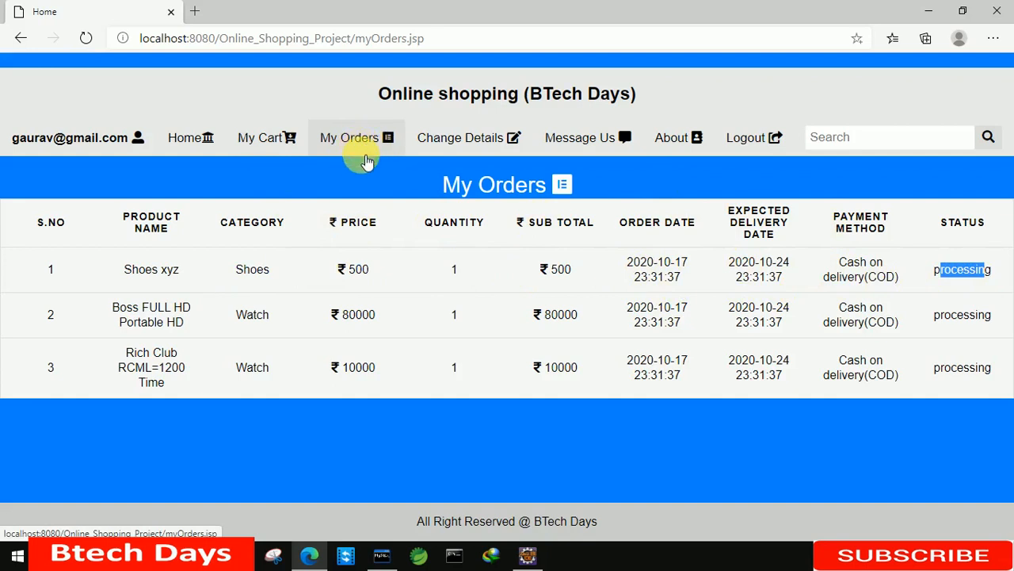
mouse_move(365, 222)
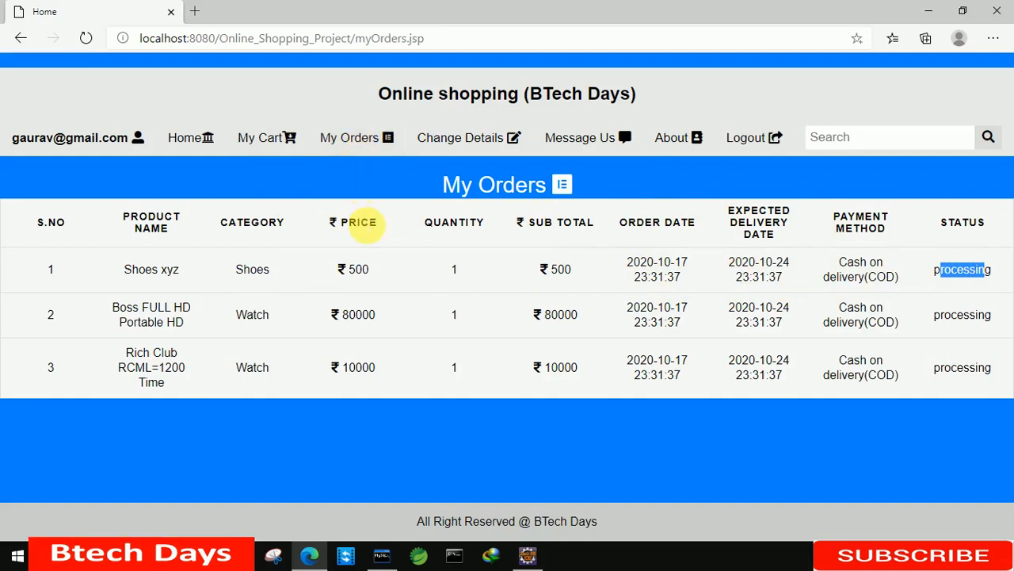